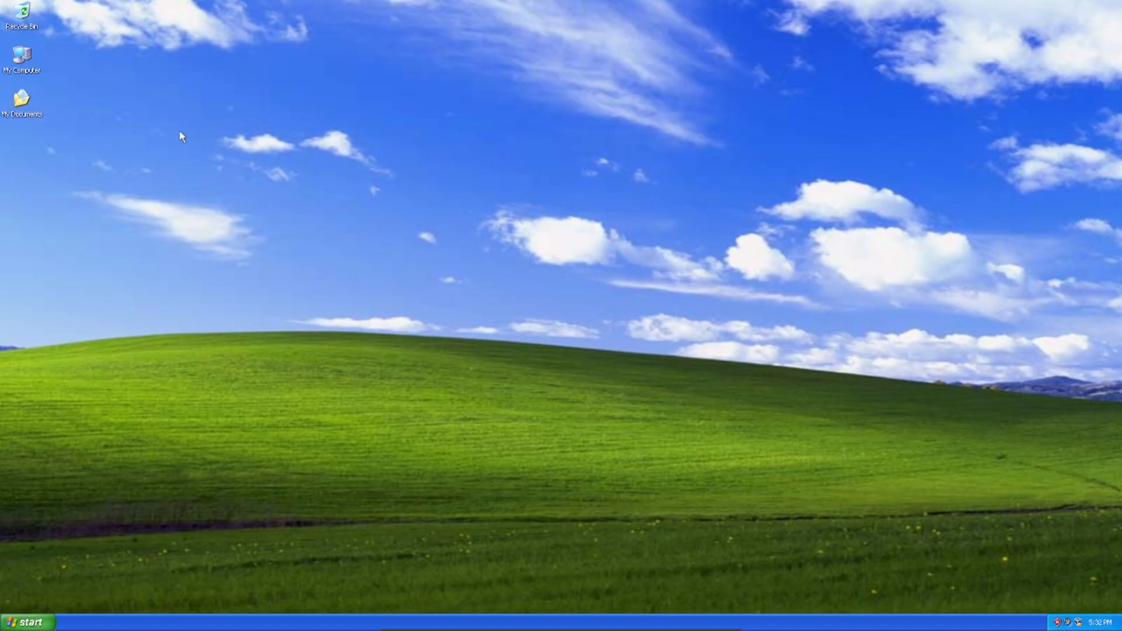
Browse My Documents and its windows-8-original and Windows 11 resource folders.
double_click(22, 100)
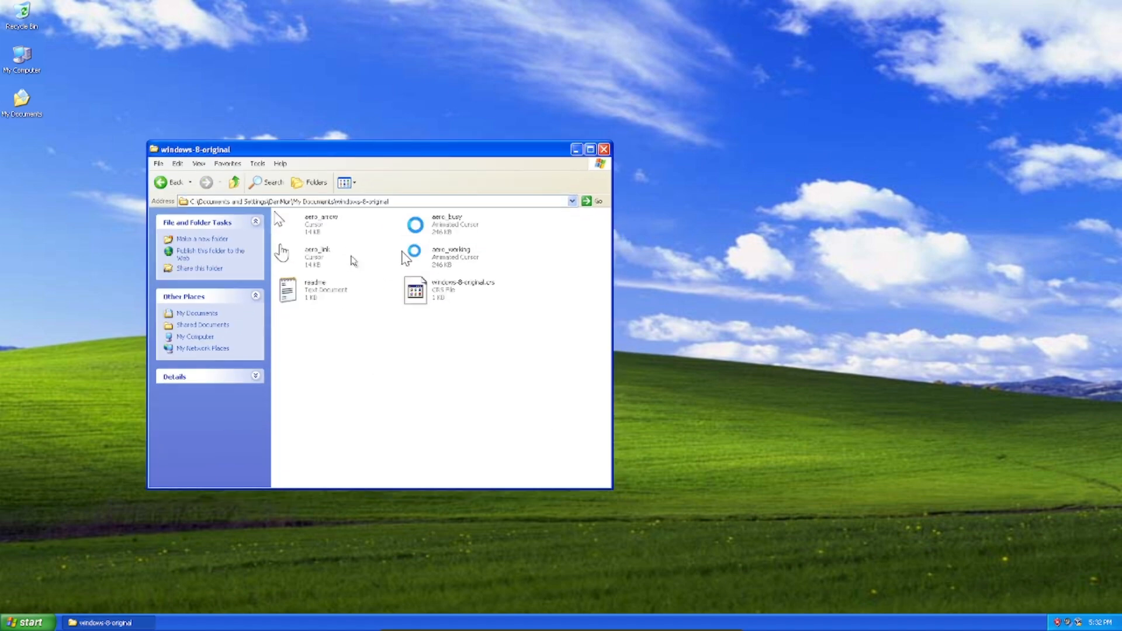
left_click(233, 181)
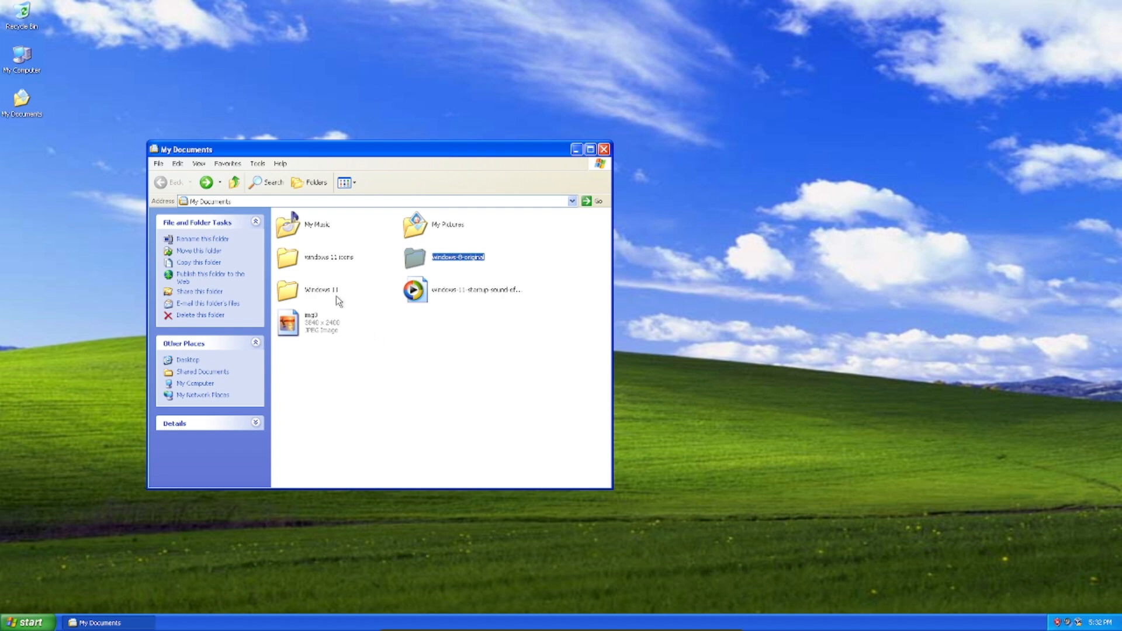
double_click(321, 290)
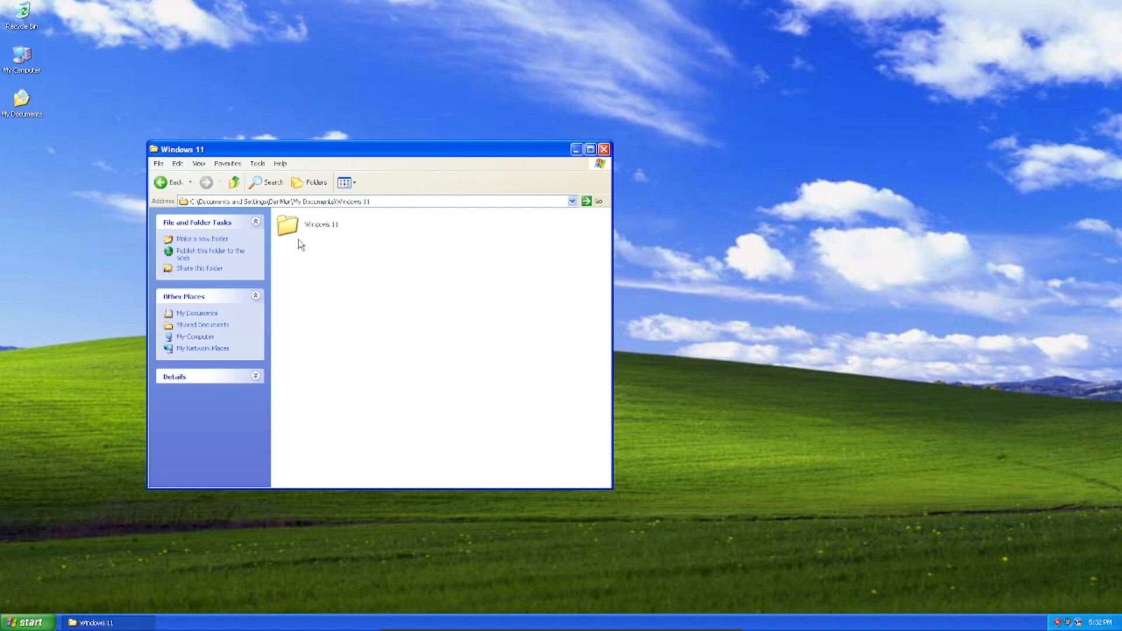
left_click(287, 224)
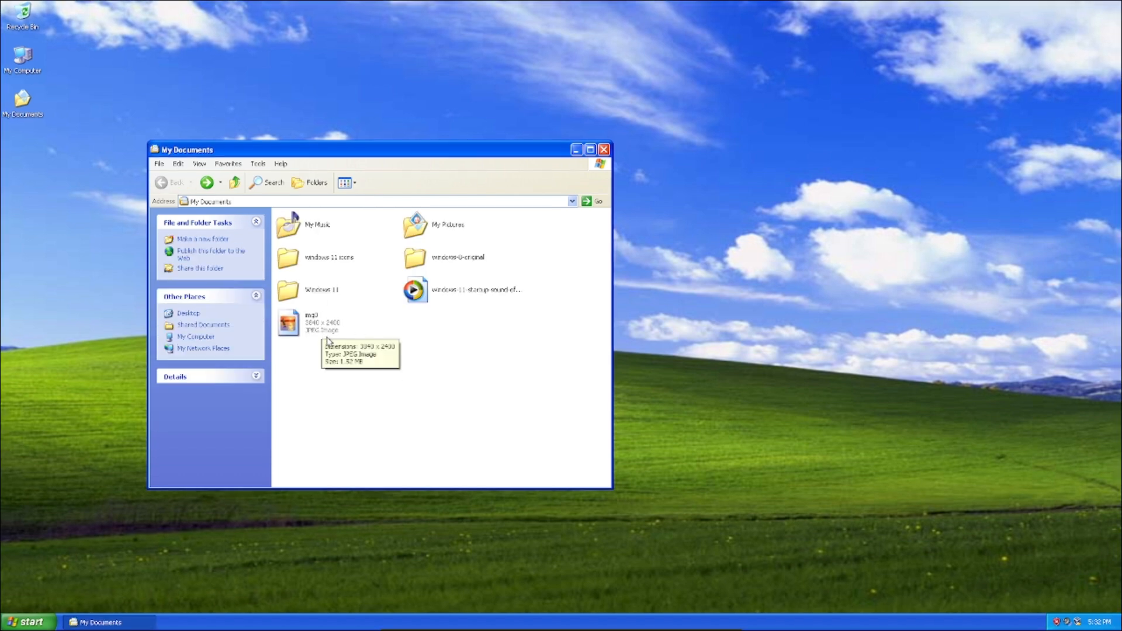
double_click(287, 322)
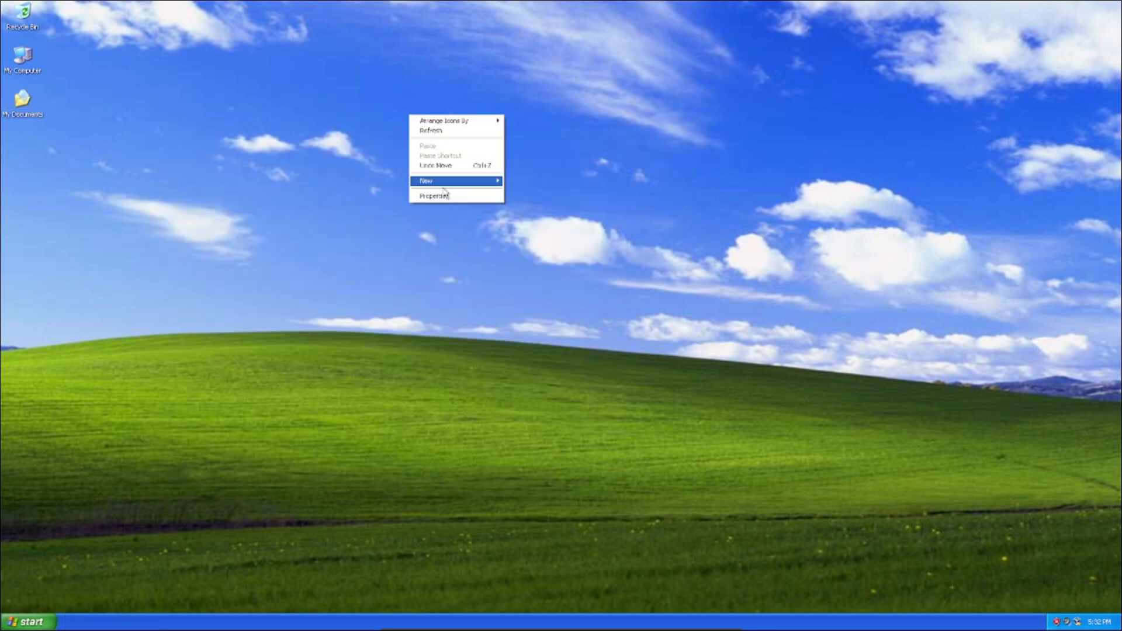
Give My Computer the Windows 11 computer icon through Customize Desktop.
left_click(432, 195)
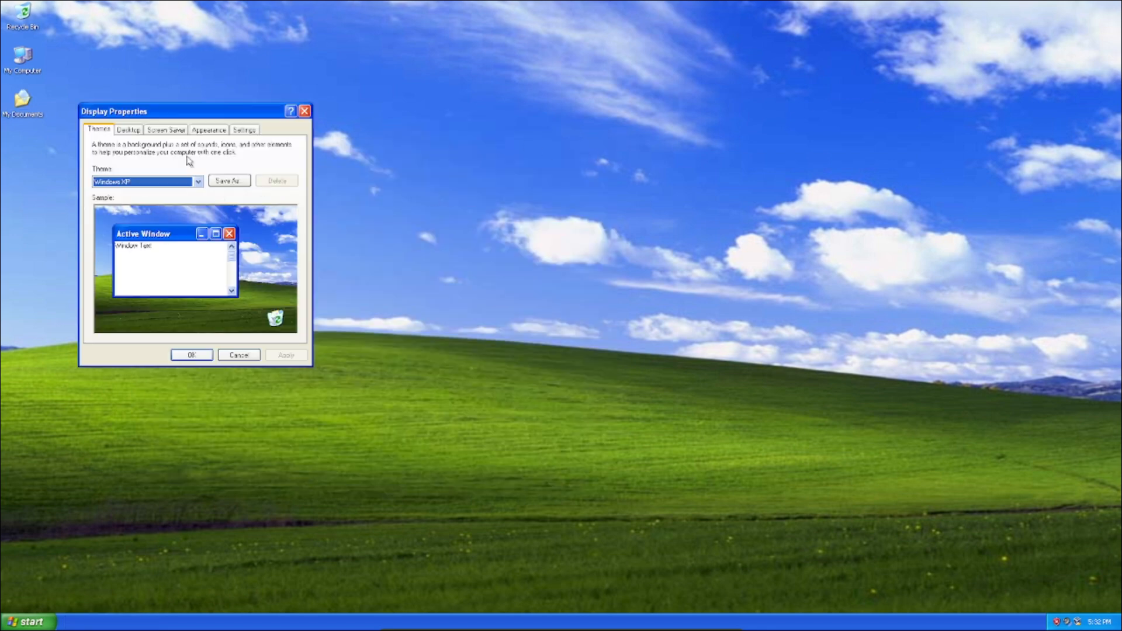
left_click(127, 130)
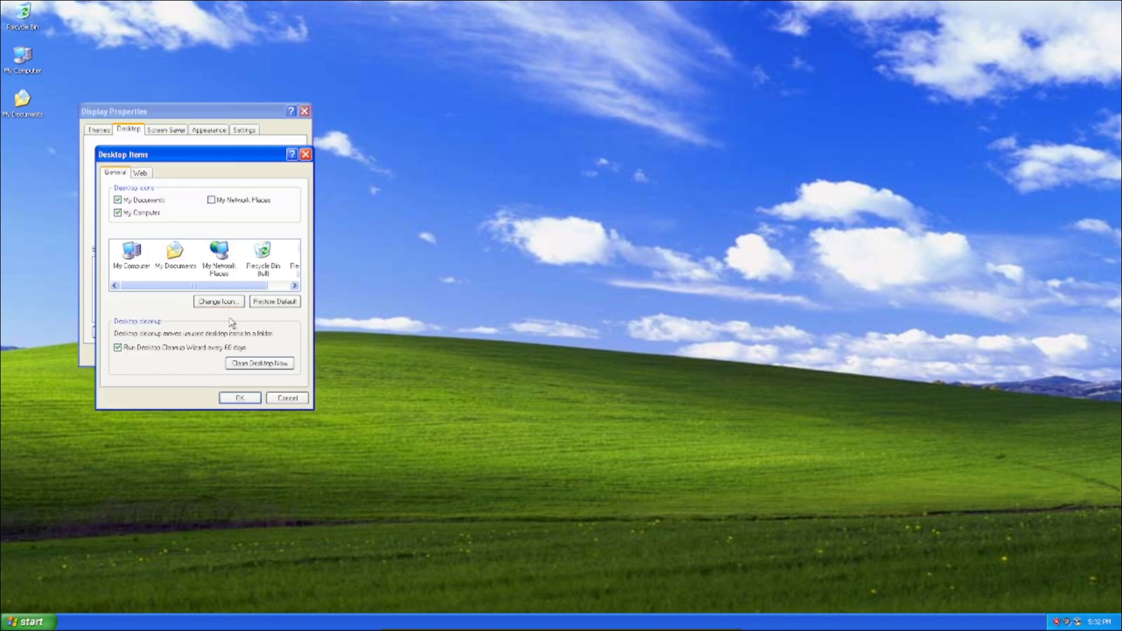
left_click(218, 301)
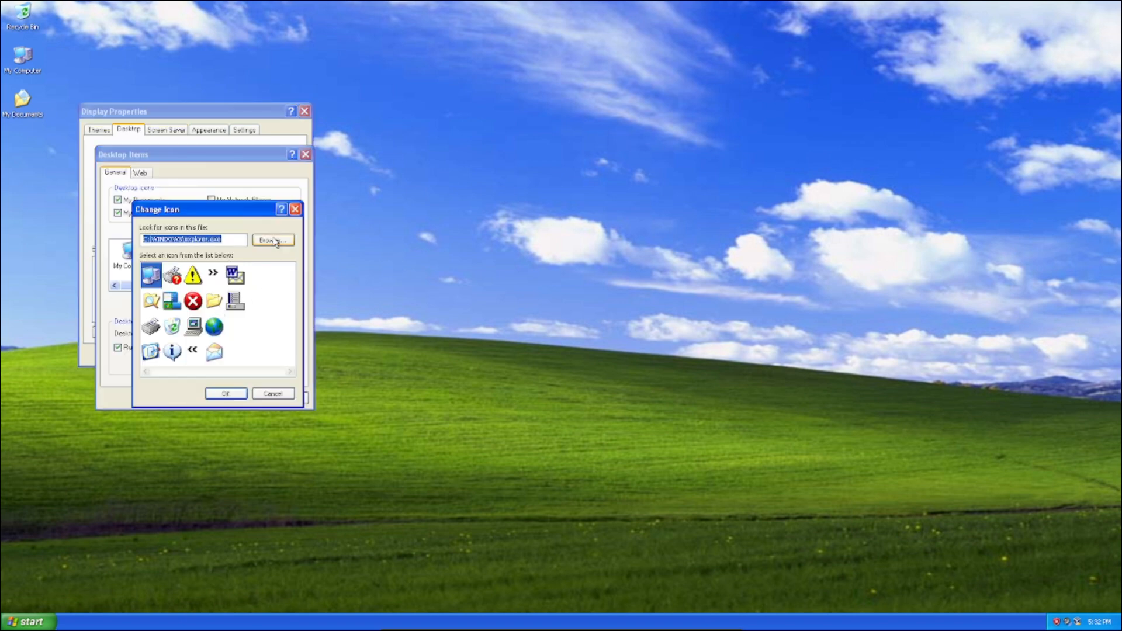
left_click(273, 393)
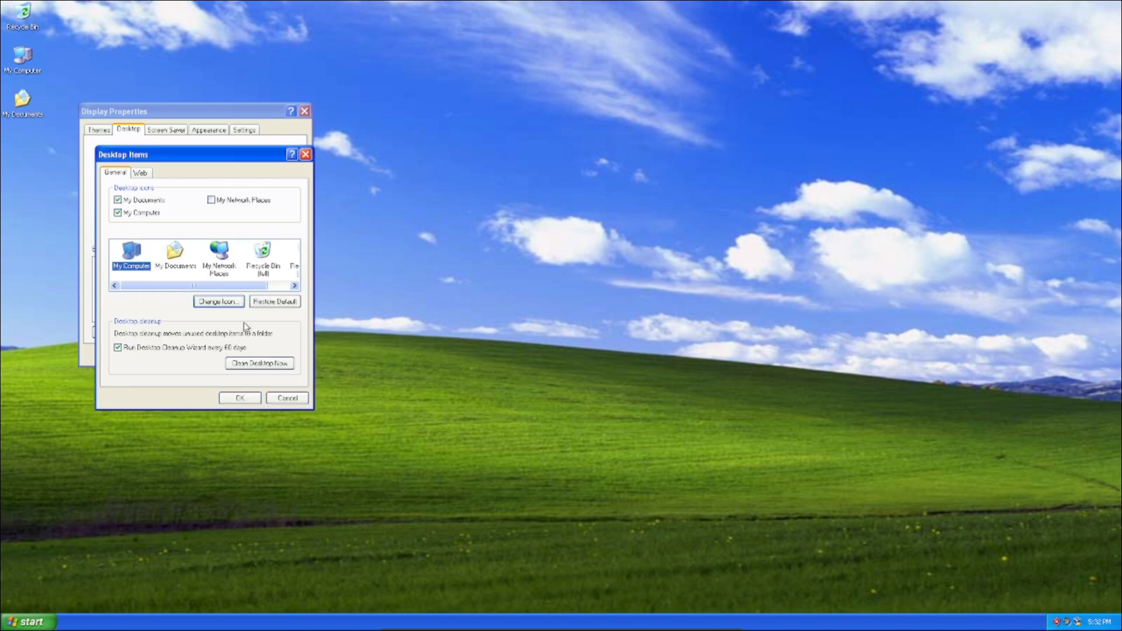
left_click(218, 302)
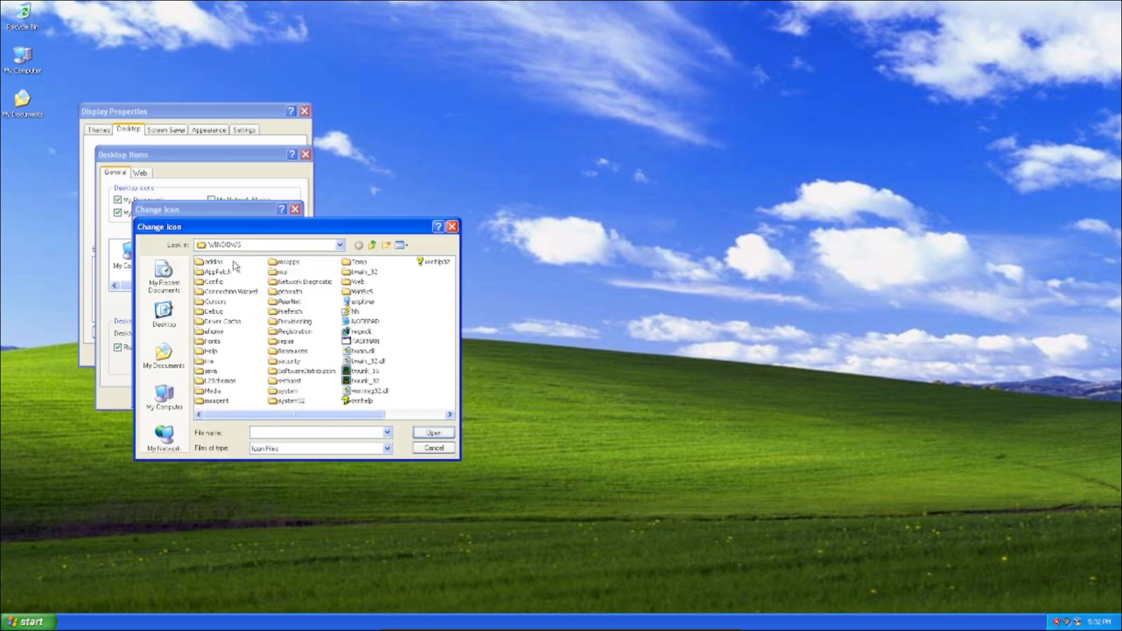
left_click(163, 354)
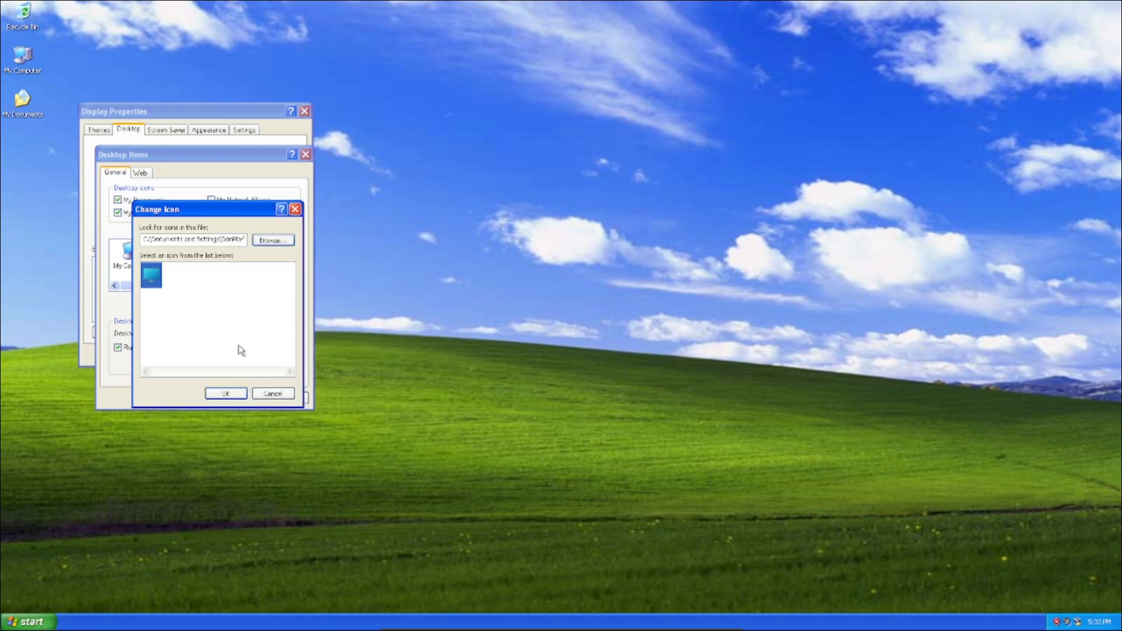
left_click(272, 392)
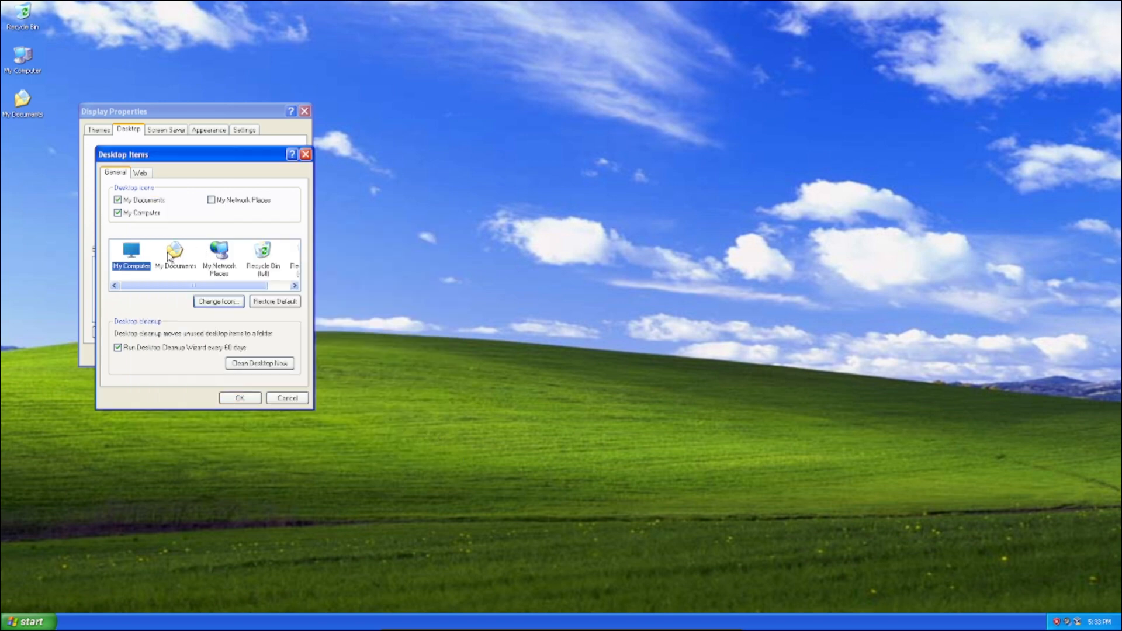
Give My Documents the Windows 11 folder icon and browse icons for My Network Places.
left_click(218, 302)
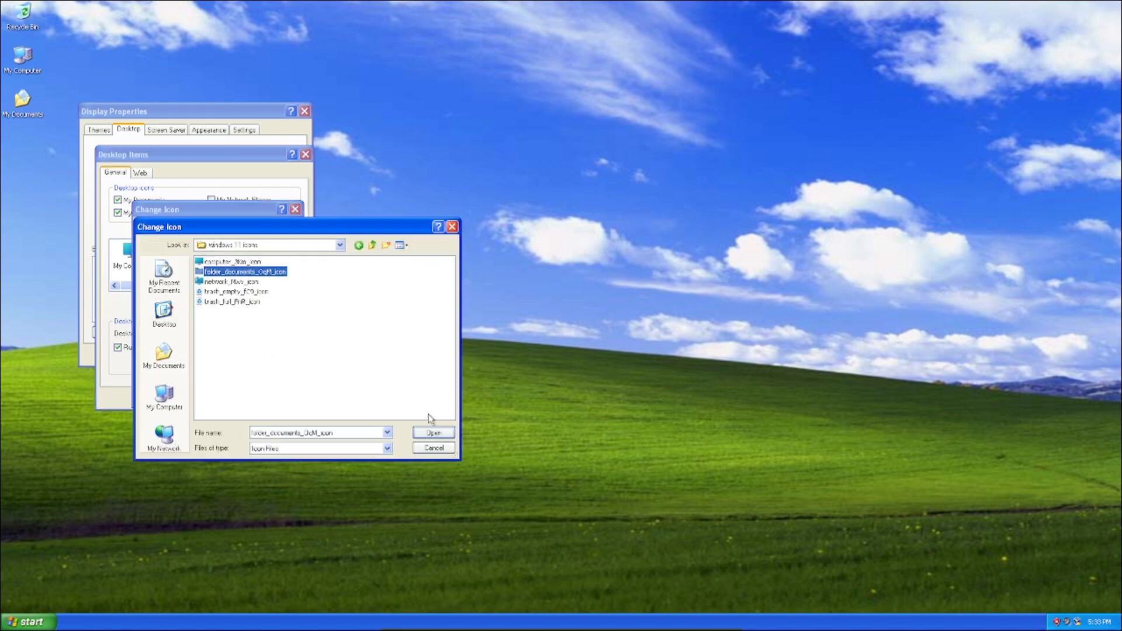
left_click(433, 432)
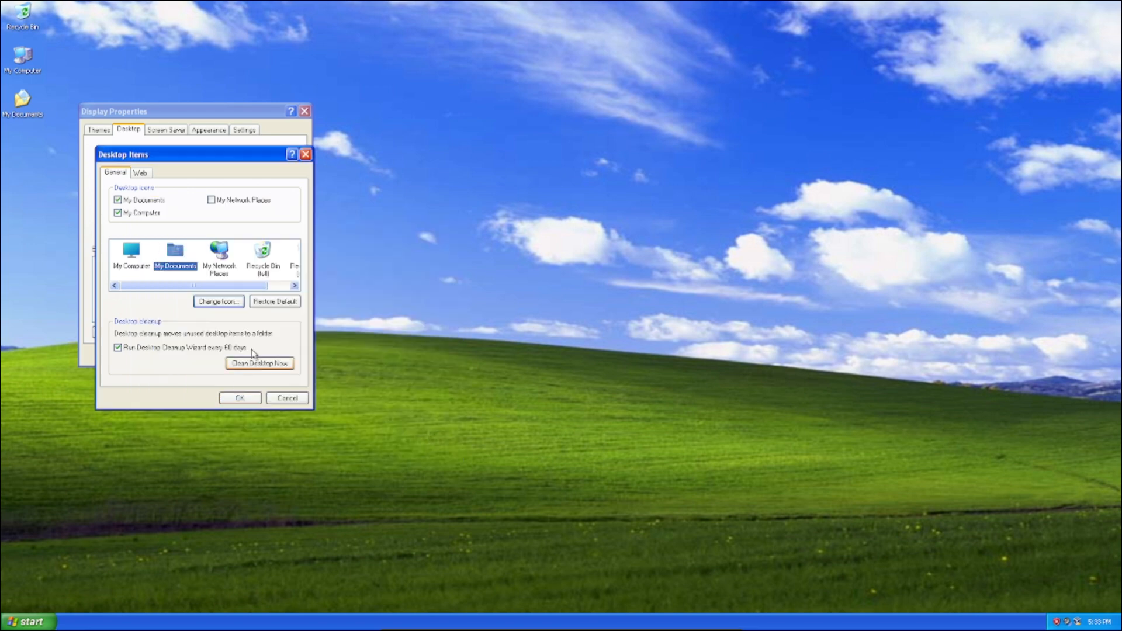
left_click(218, 301)
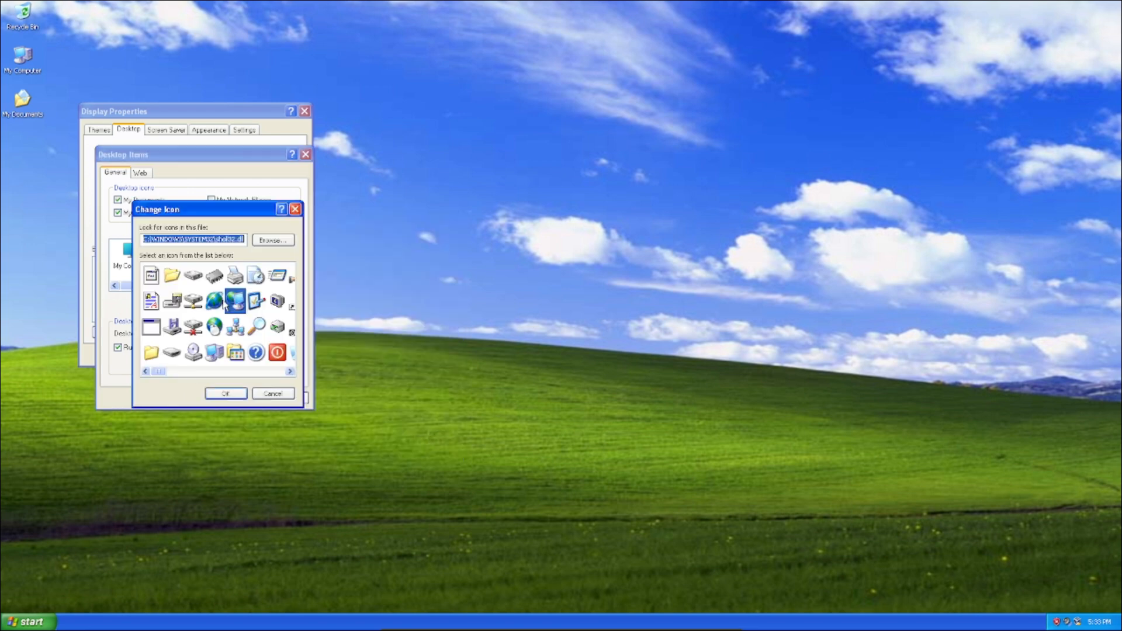
left_click(273, 240)
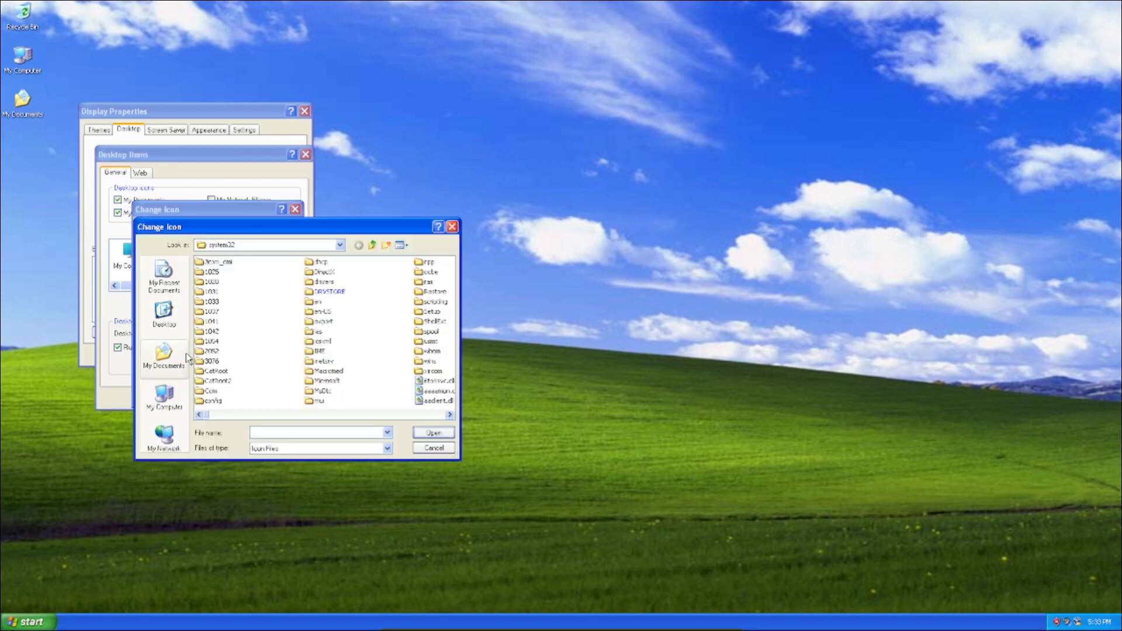
left_click(164, 357)
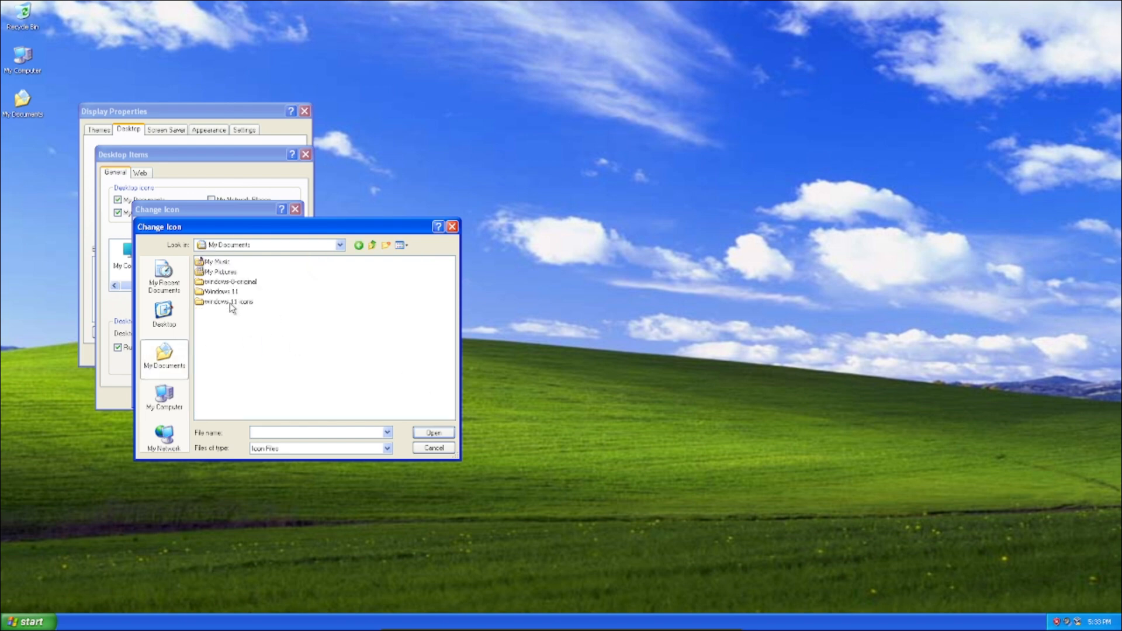
double_click(227, 301)
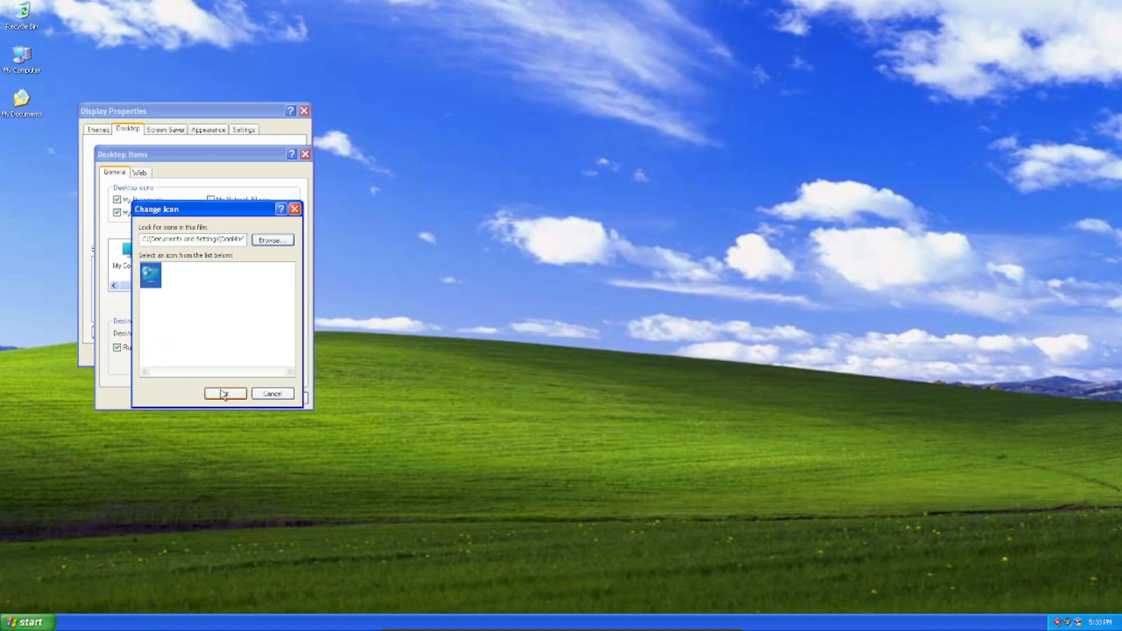
Apply the My Network Places icon and give the full Recycle Bin the full trash icon.
left_click(225, 393)
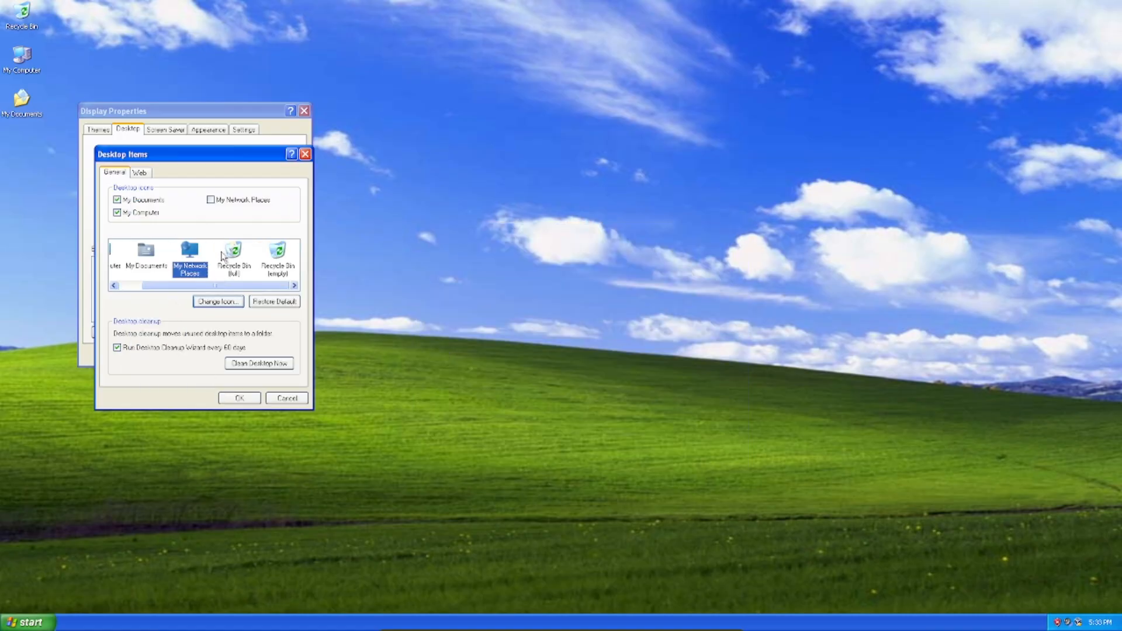
left_click(218, 301)
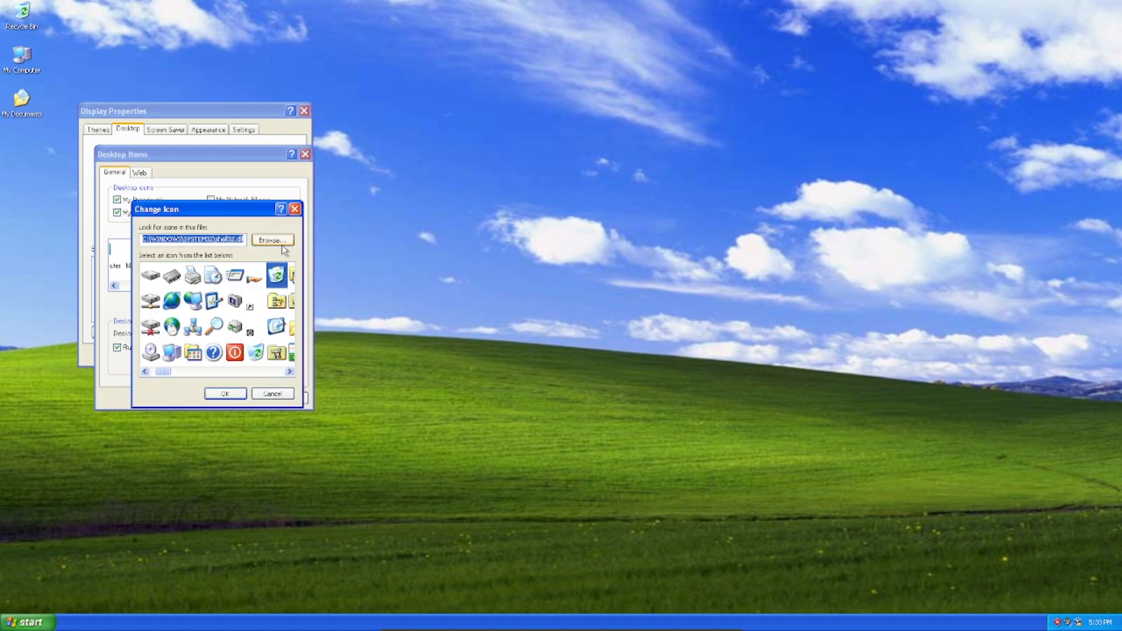
left_click(272, 239)
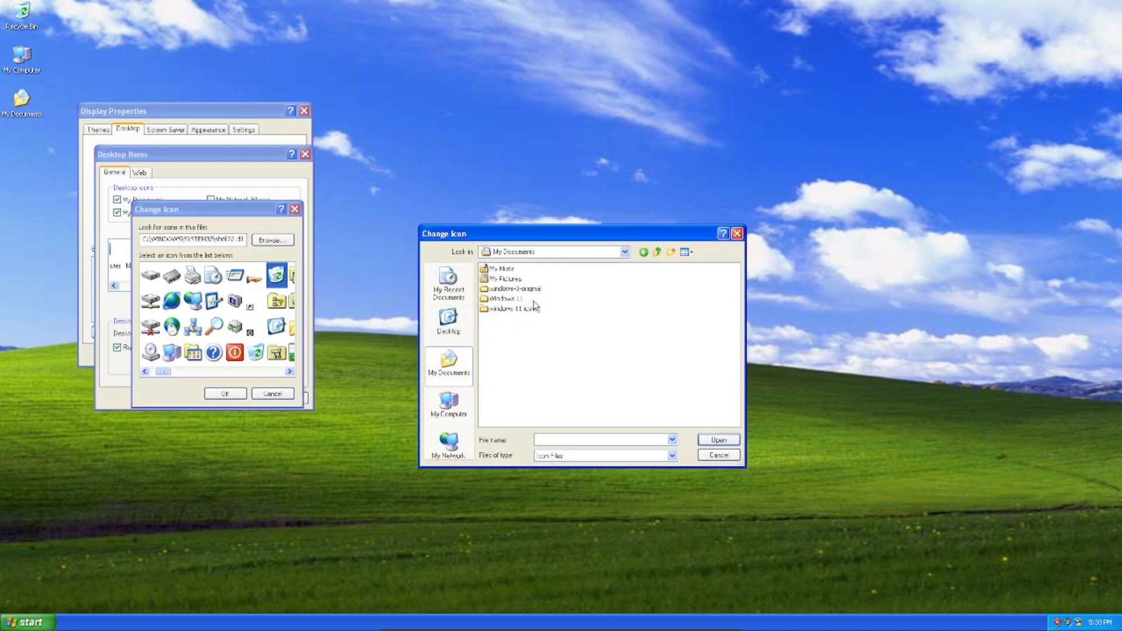
double_click(513, 308)
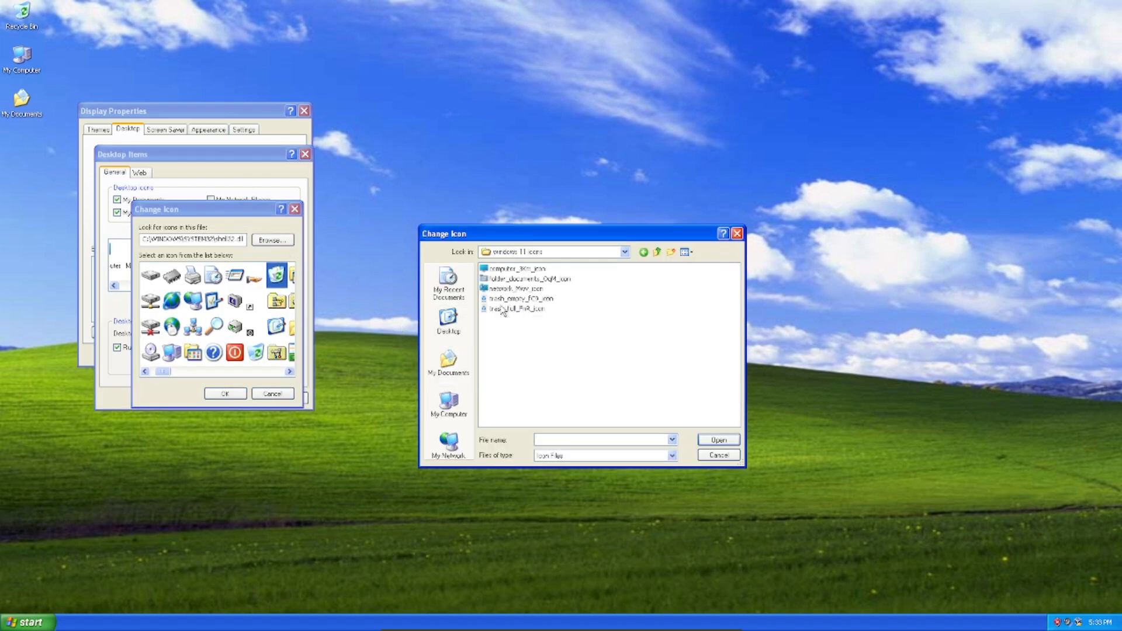
left_click(717, 455)
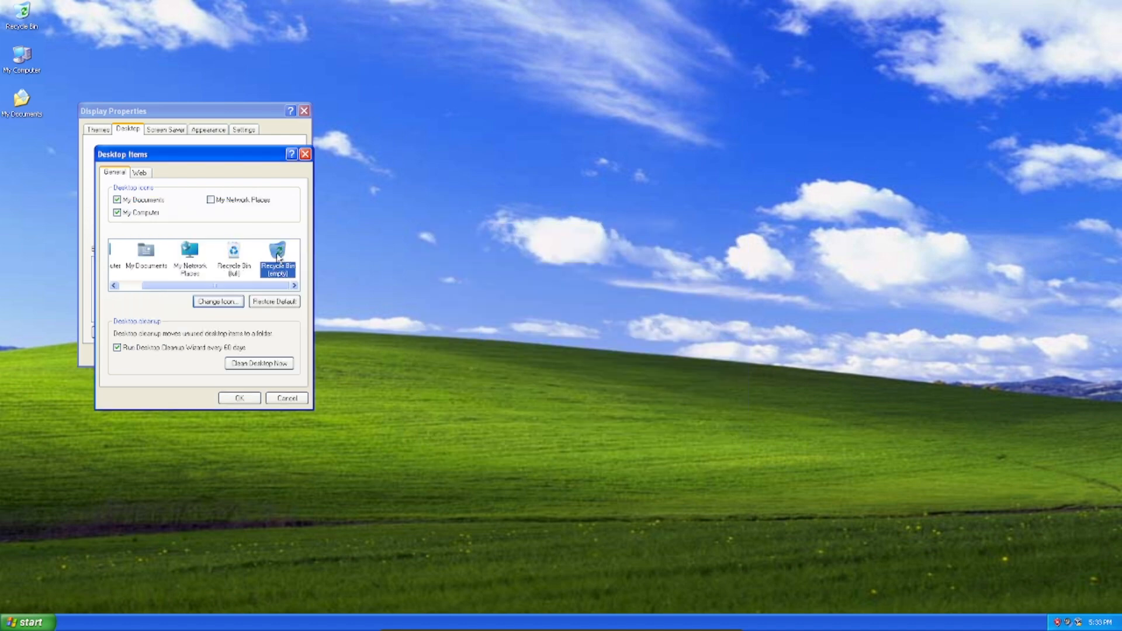
Browse the windows 11 icons folder for the empty Recycle Bin's trash icon.
left_click(274, 240)
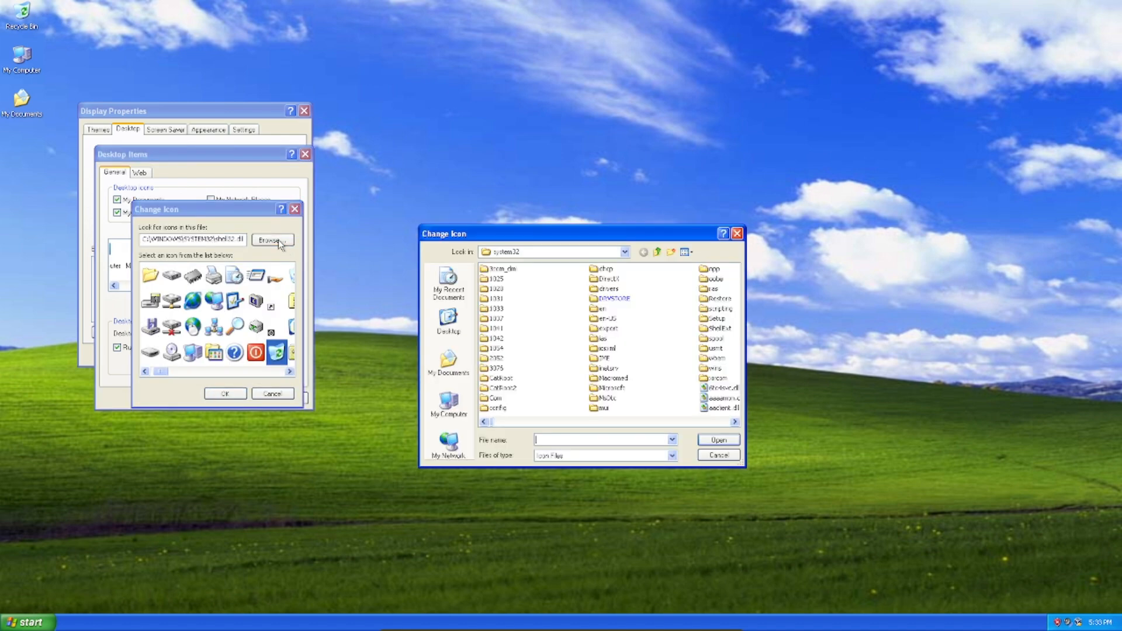
left_click(448, 363)
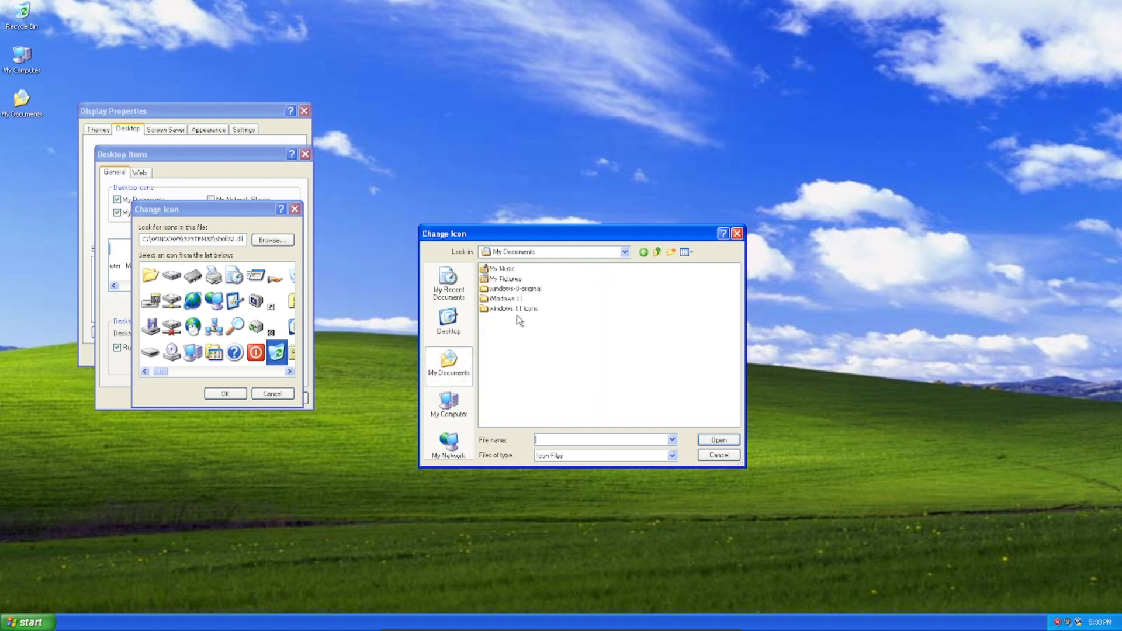
double_click(514, 308)
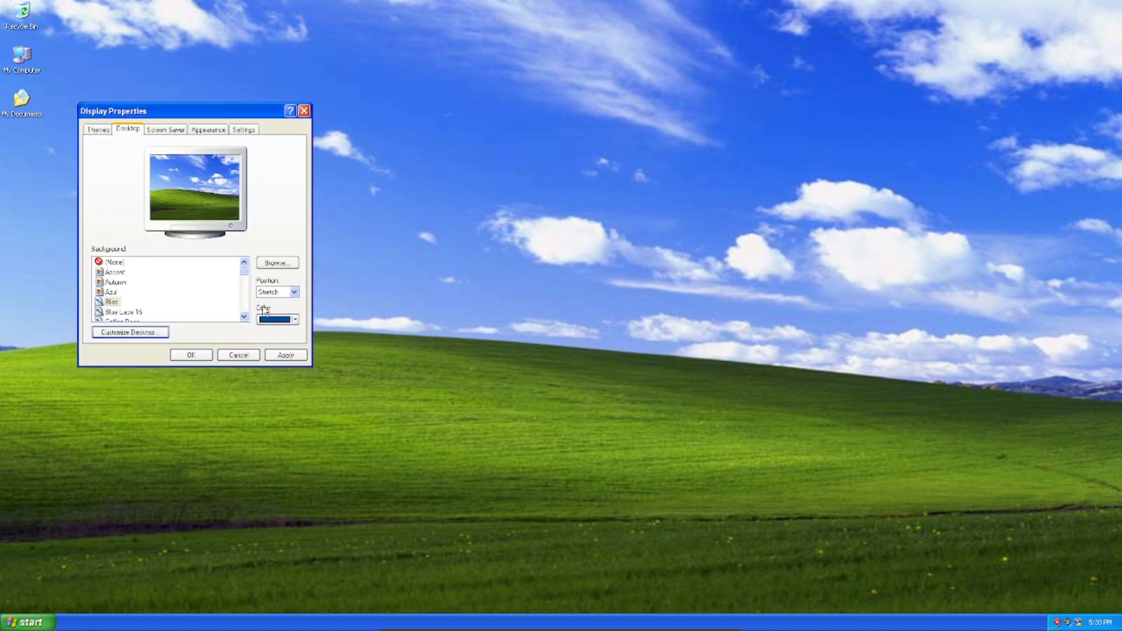
Set img0 from My Documents as the desktop wallpaper and apply it.
left_click(277, 262)
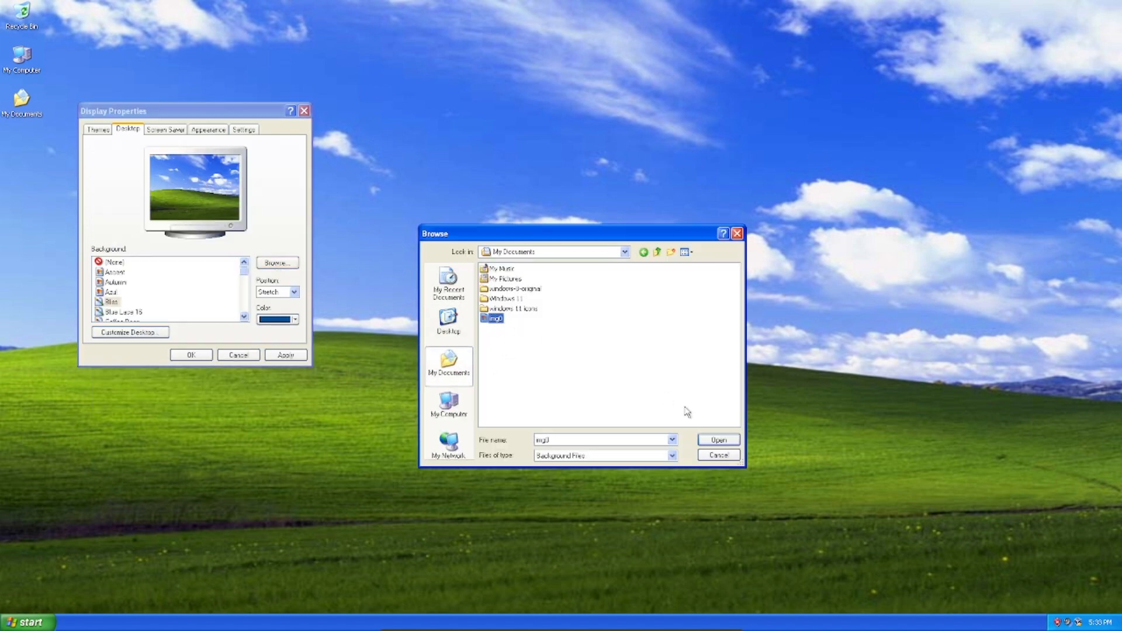
left_click(717, 439)
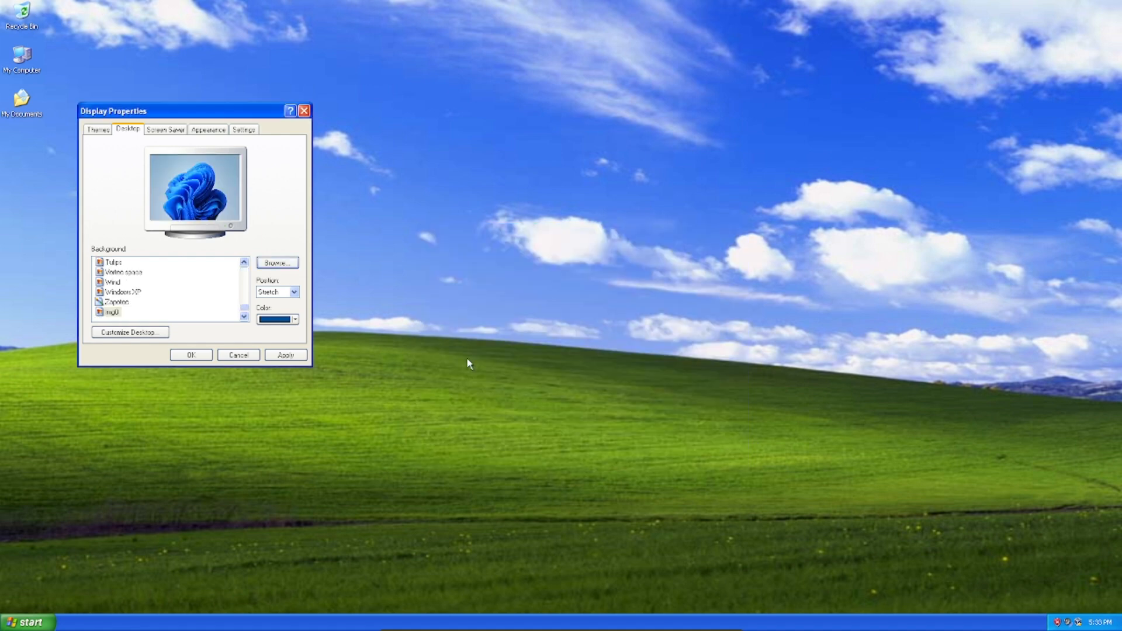
left_click(285, 355)
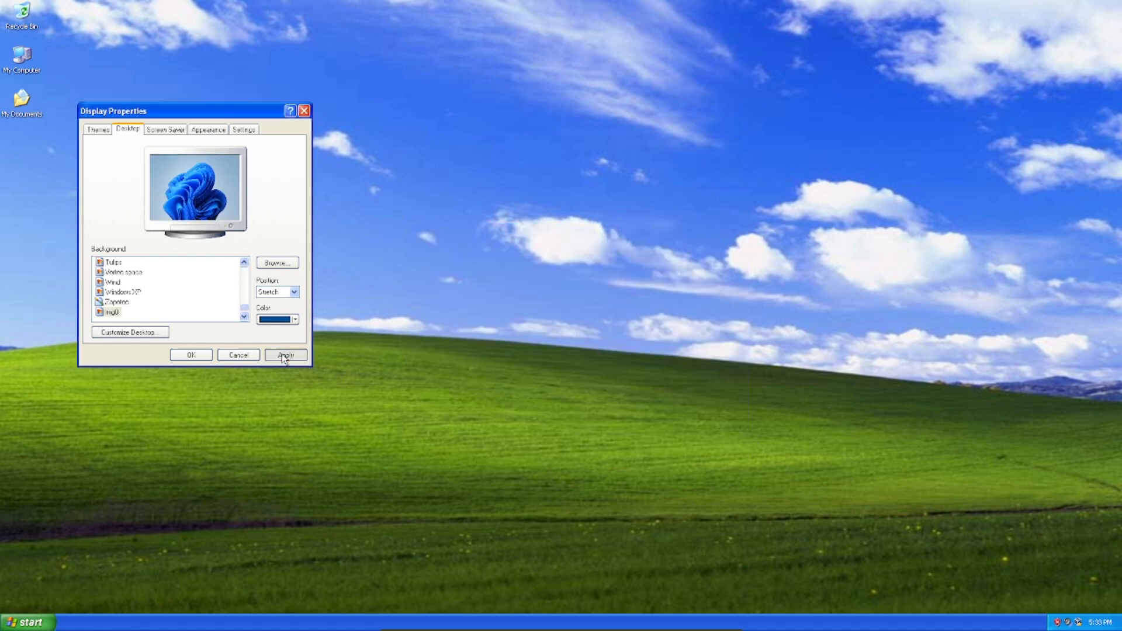
left_click(286, 354)
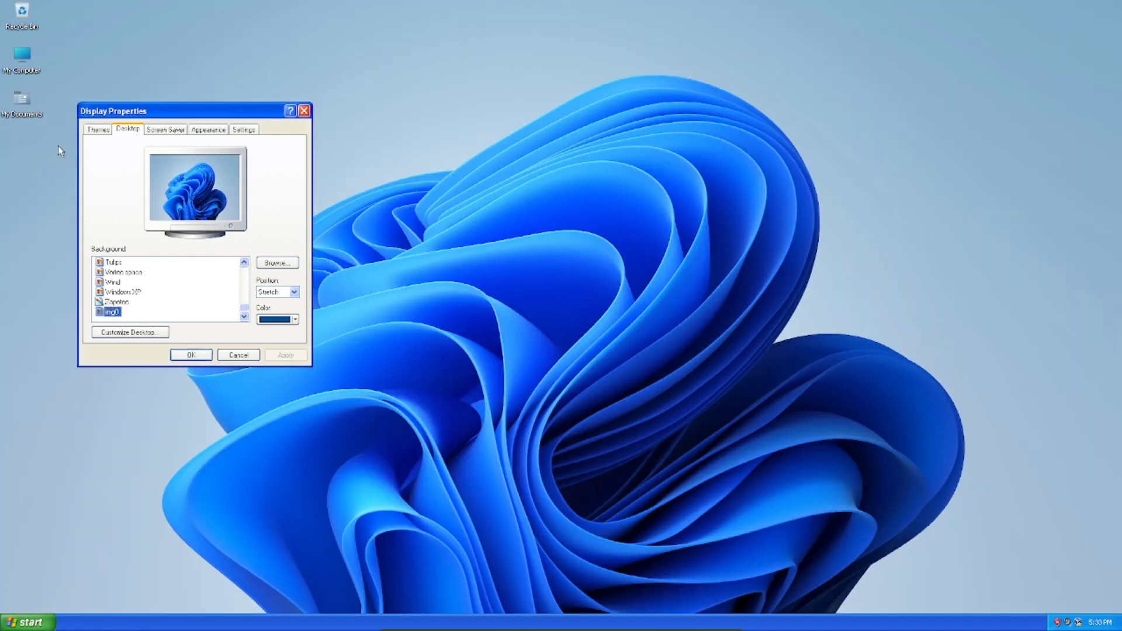
left_click_drag(115, 111, 168, 114)
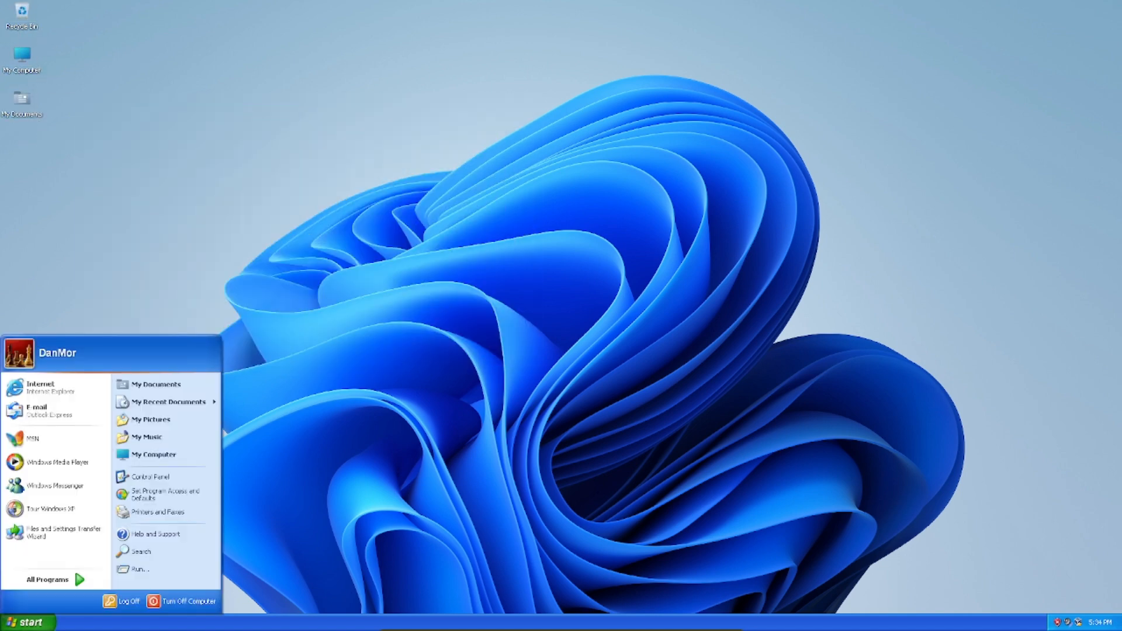
Reach the Mouse Pointers settings through Control Panel's Printers and Other Hardware.
left_click(46, 579)
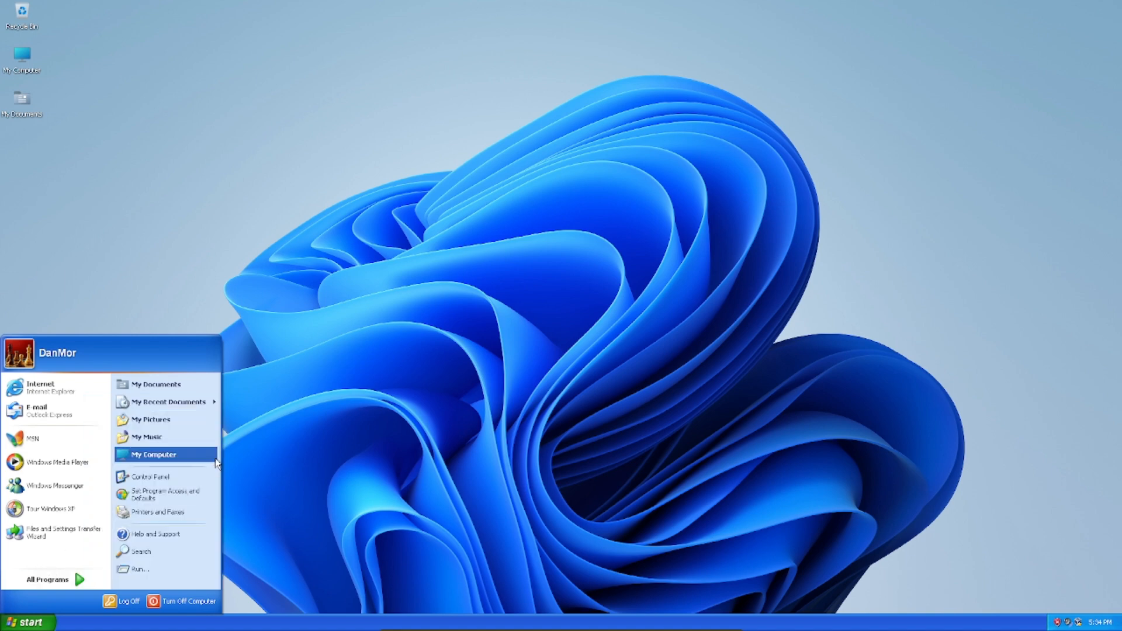
left_click(149, 477)
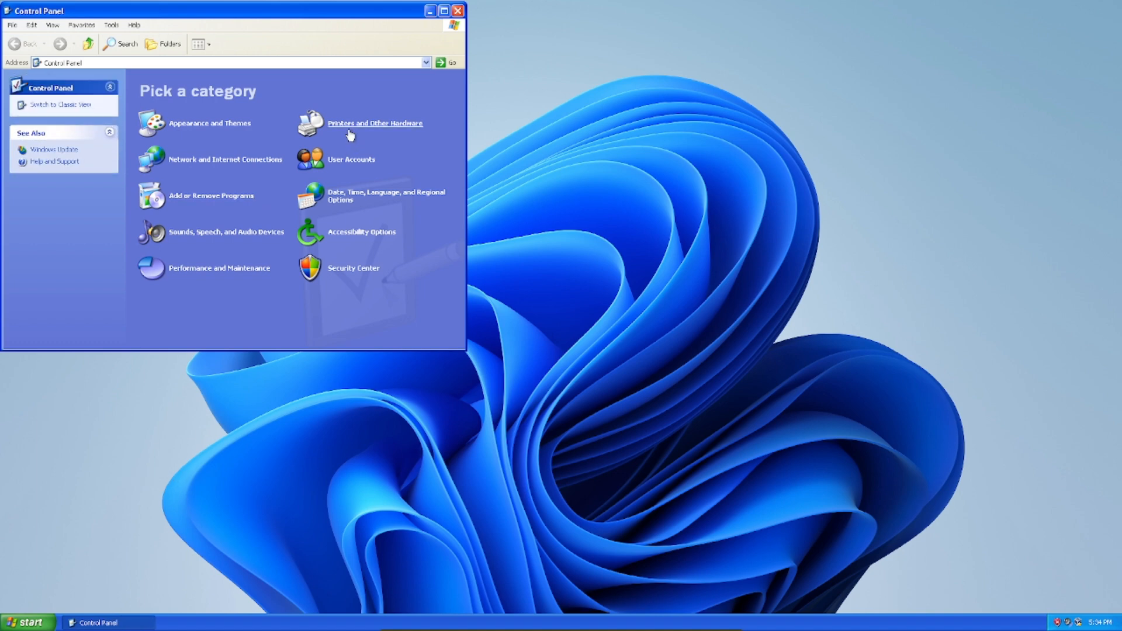
left_click(375, 124)
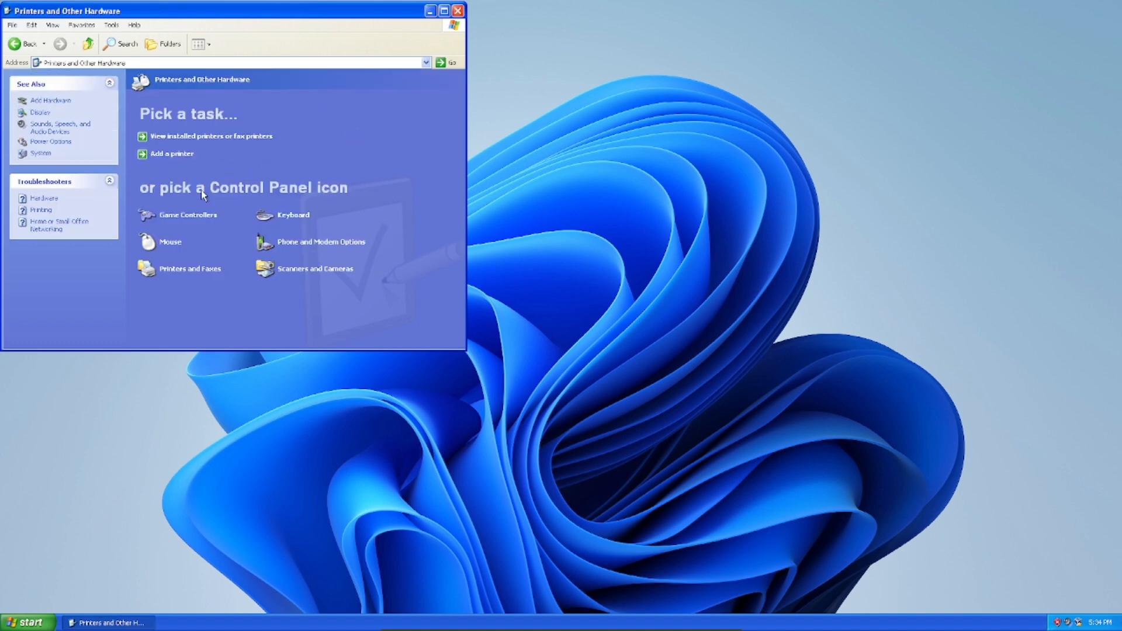
double_click(169, 241)
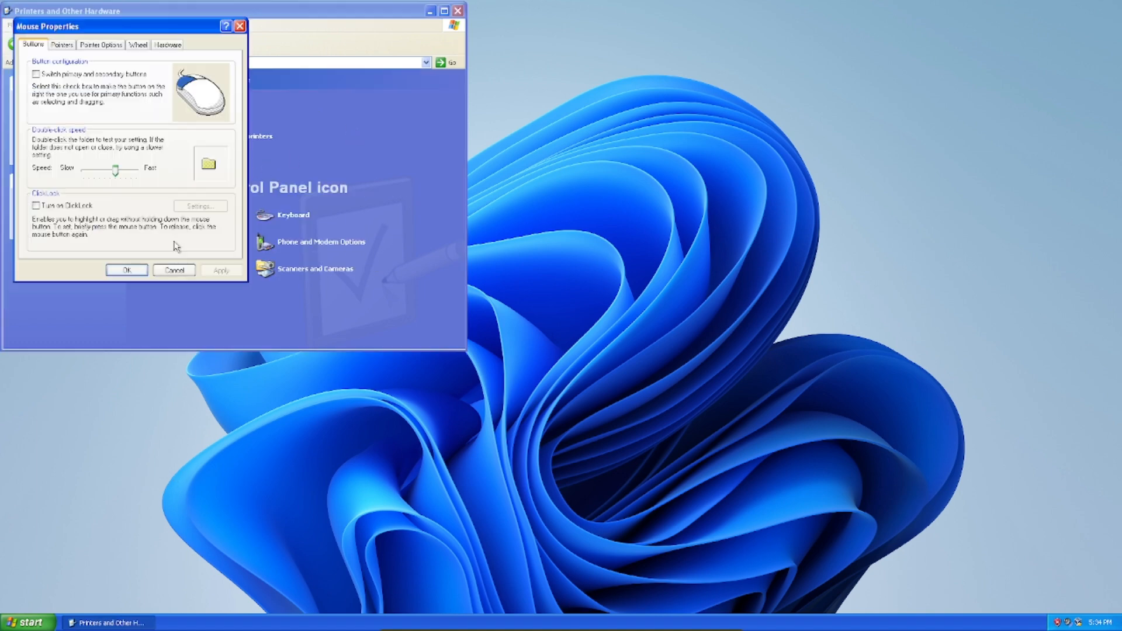
left_click(62, 44)
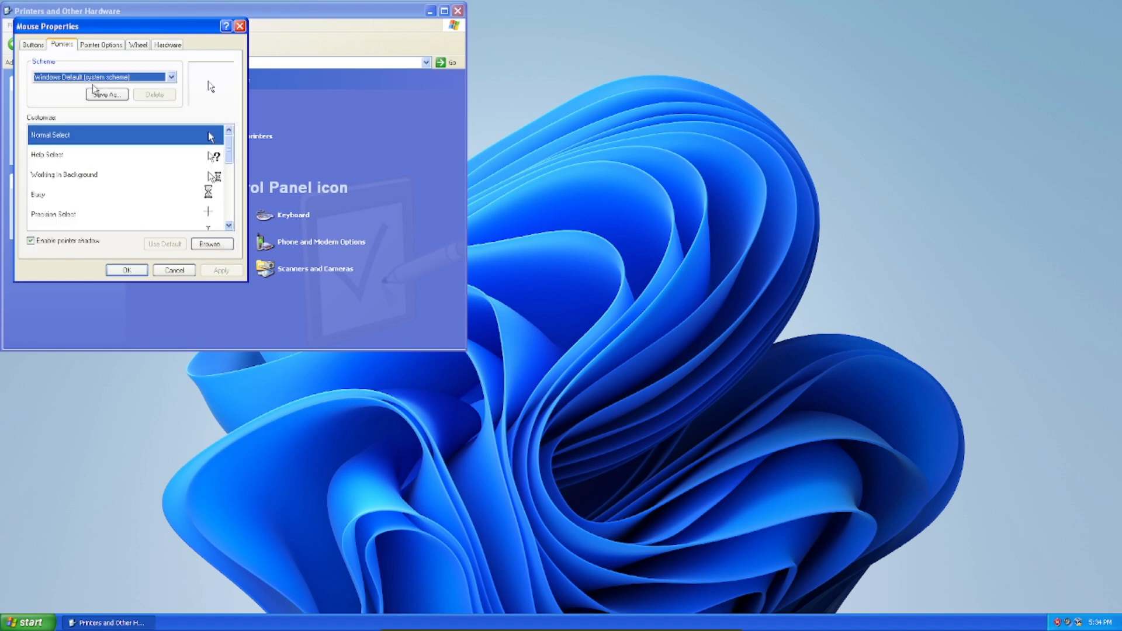
mouse_move(255, 297)
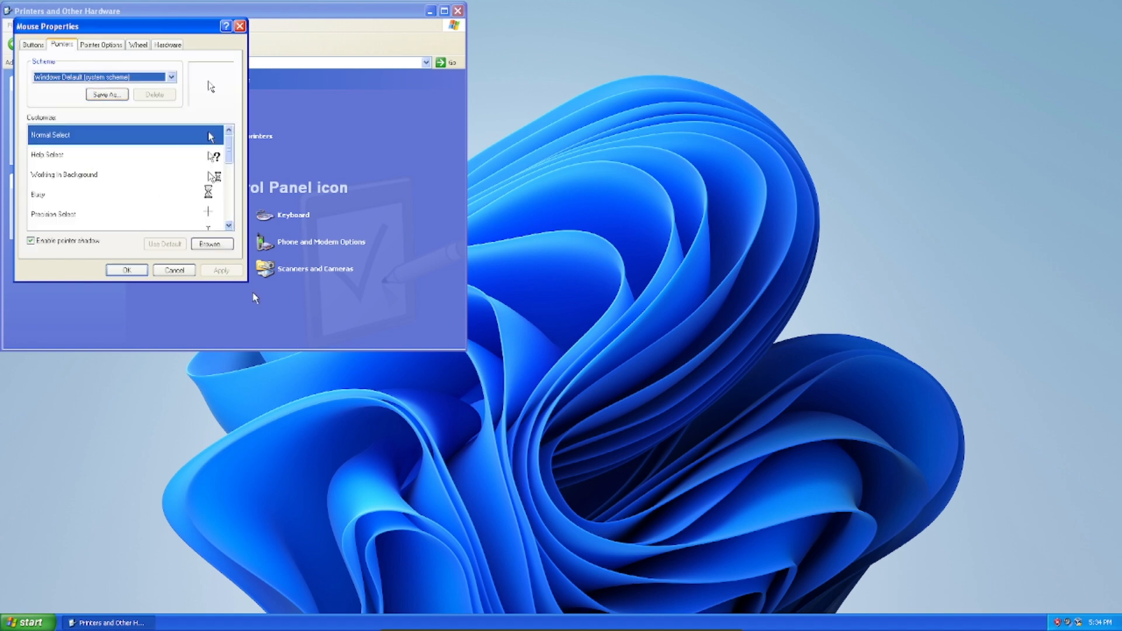
Set aero_arrow as Normal Select and aero_busy as Working in Background.
left_click(212, 243)
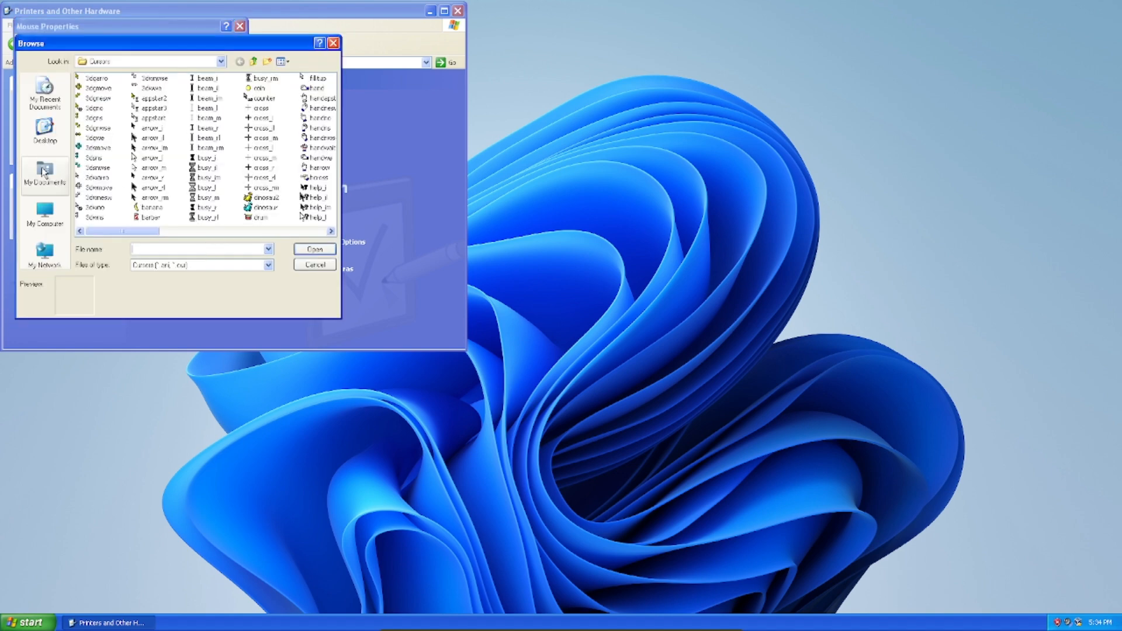
left_click(44, 174)
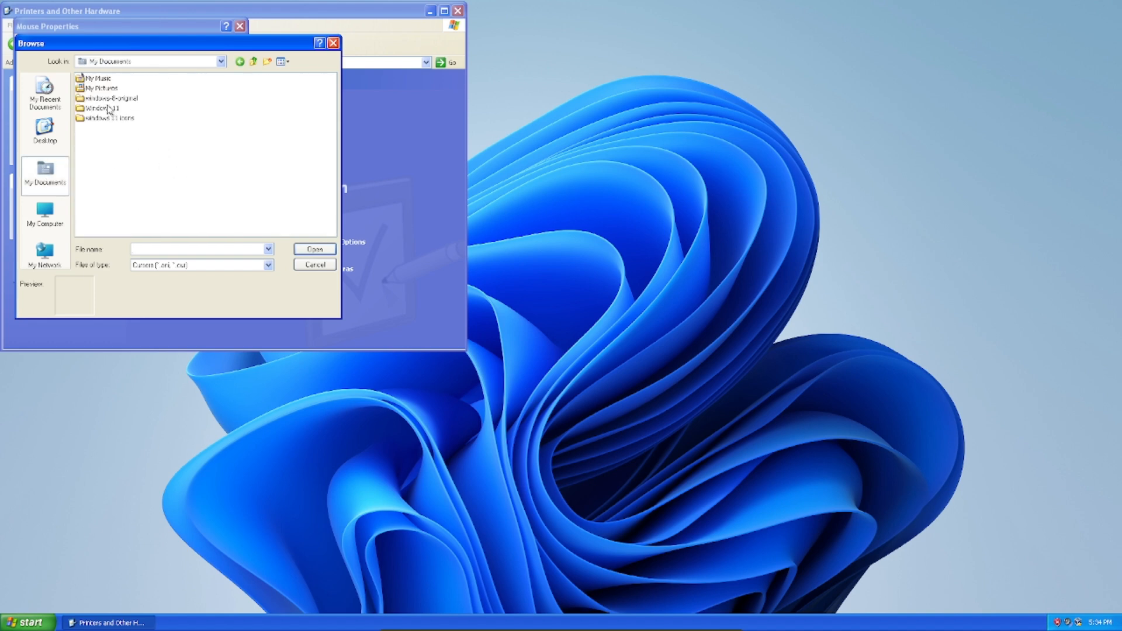
double_click(111, 98)
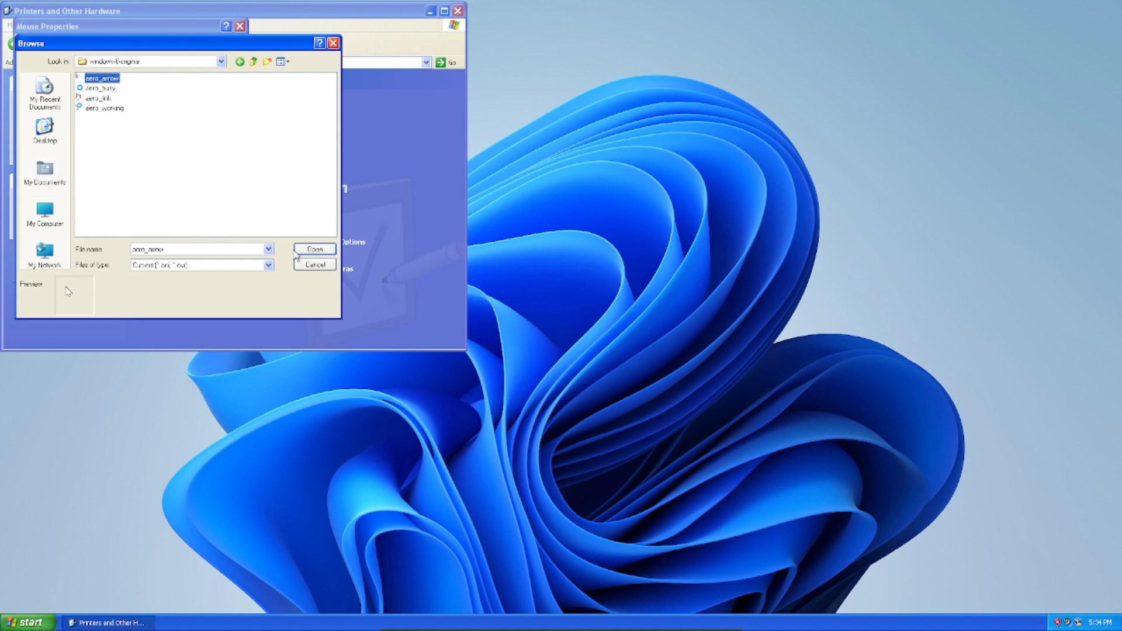
left_click(313, 264)
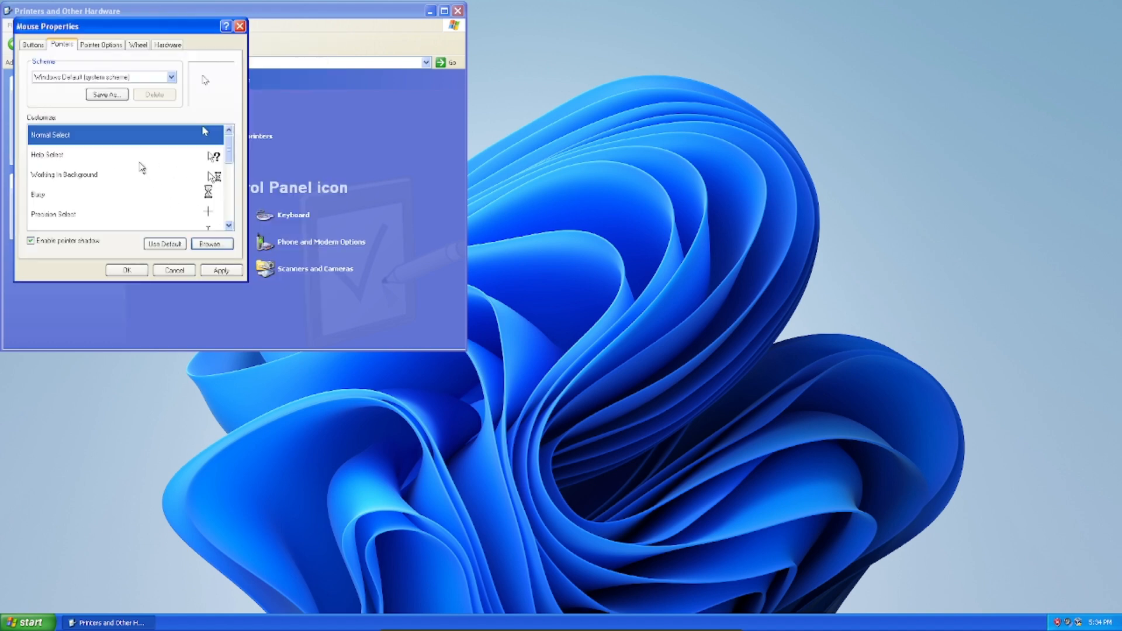
left_click(212, 243)
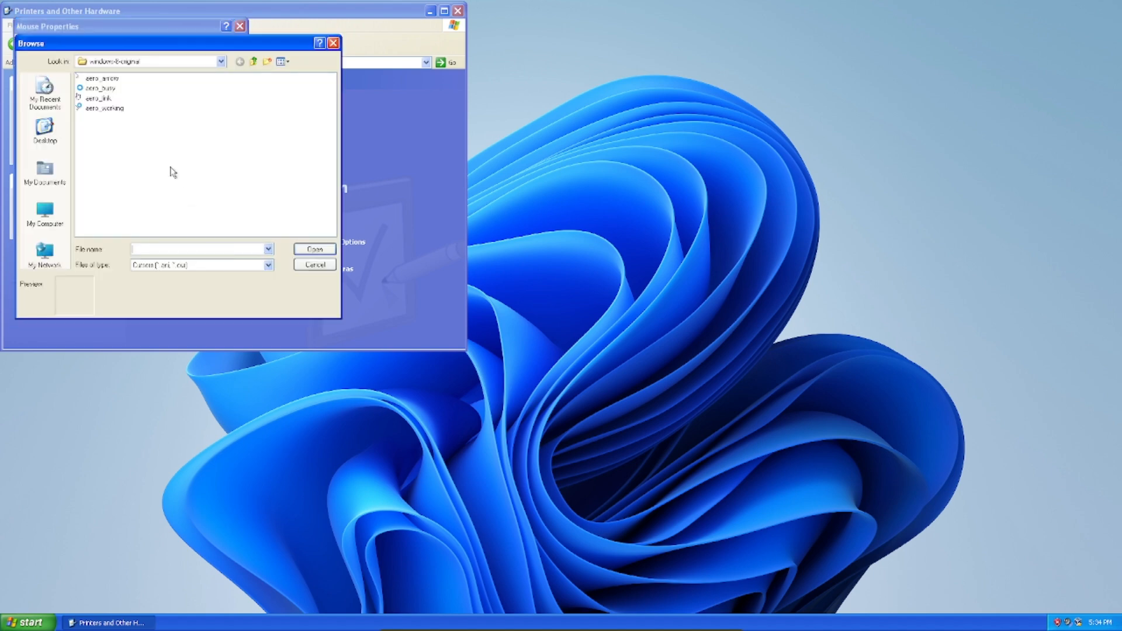
left_click(104, 108)
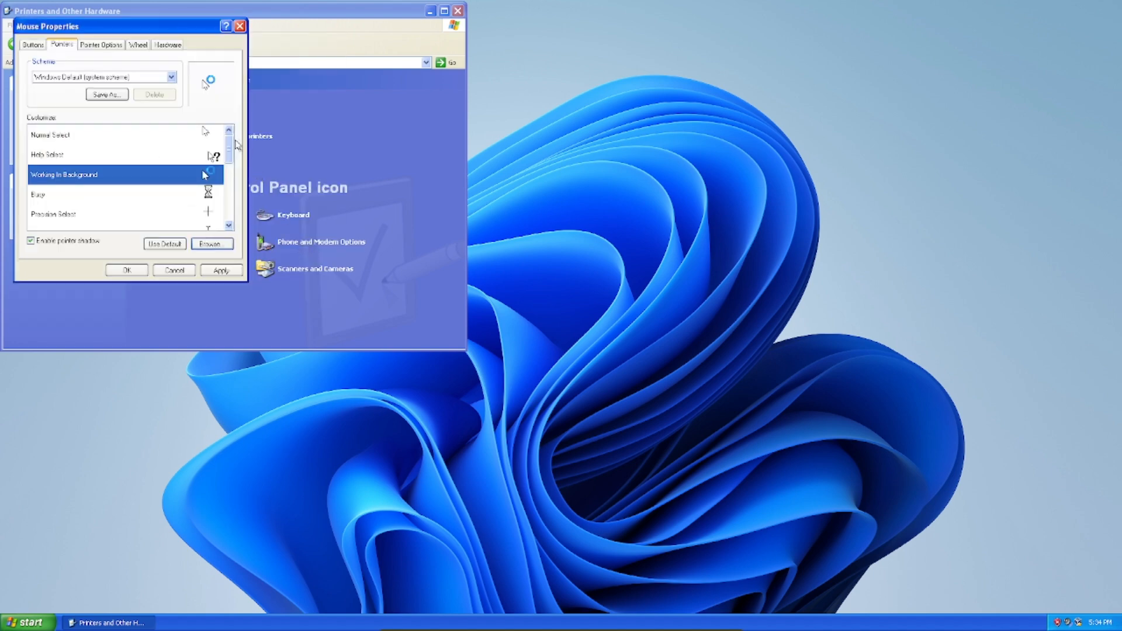
Set aero_link as the Link Select pointer.
left_click(211, 243)
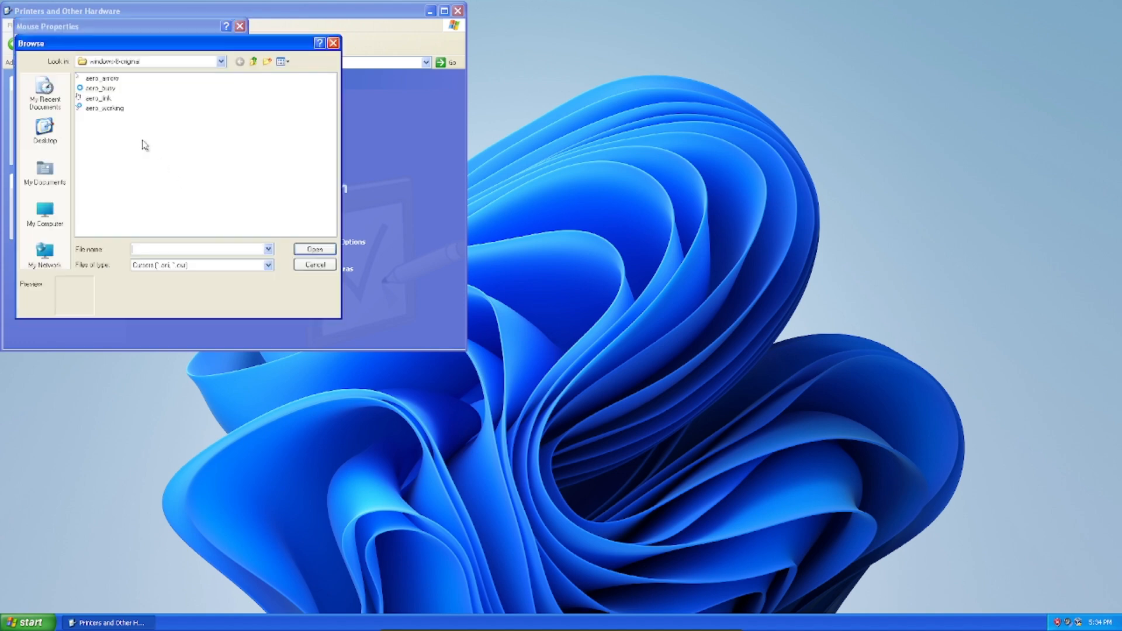
left_click(315, 264)
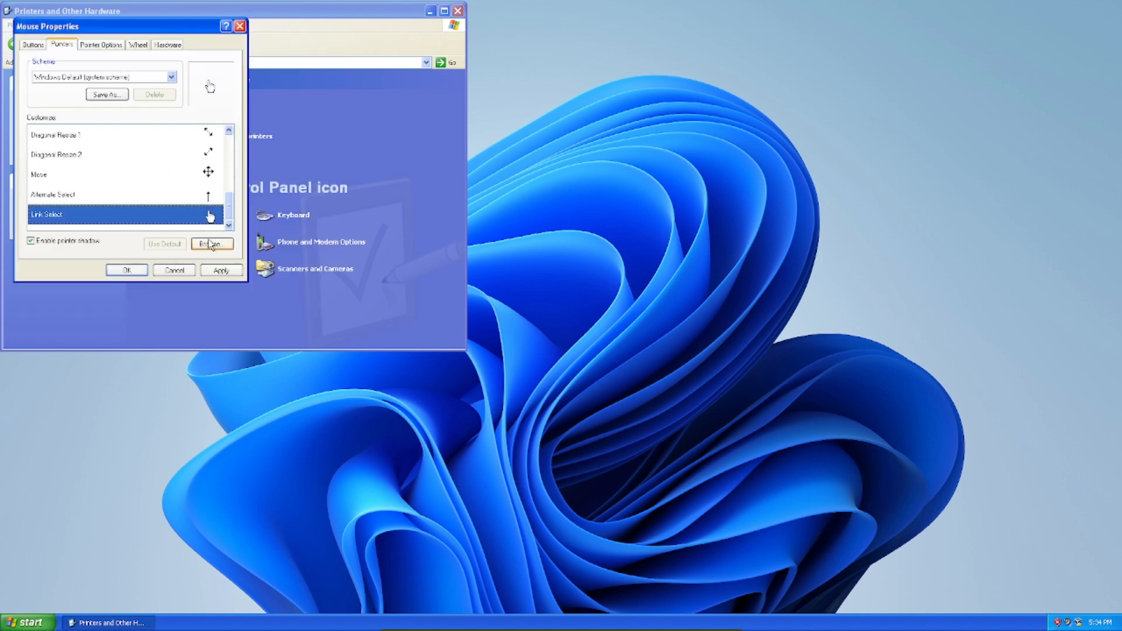
left_click(212, 244)
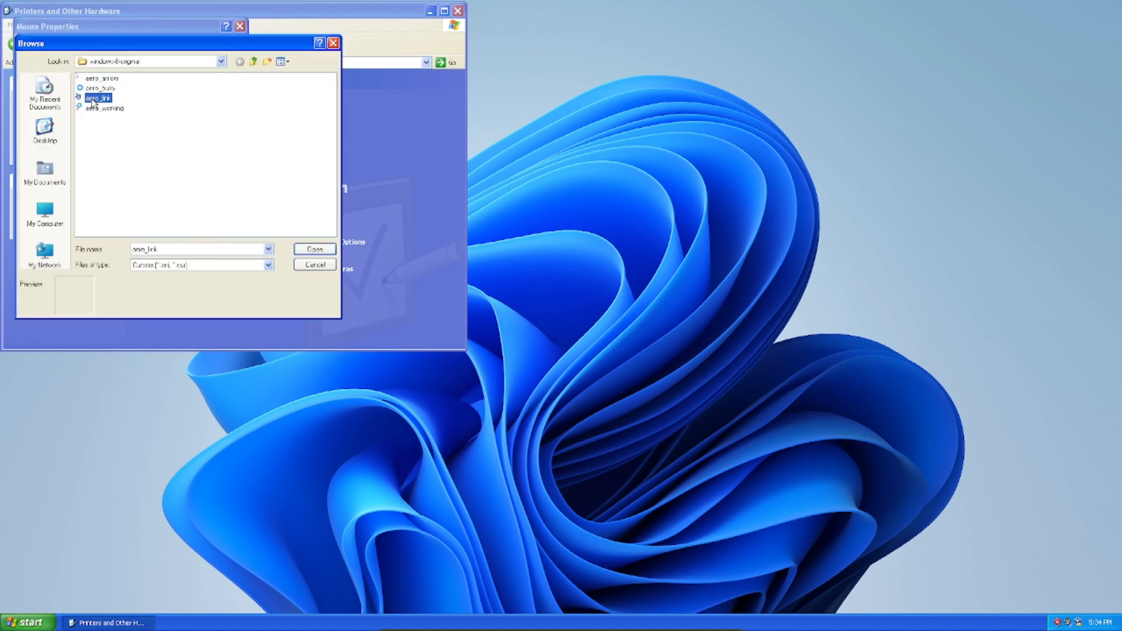
left_click(313, 249)
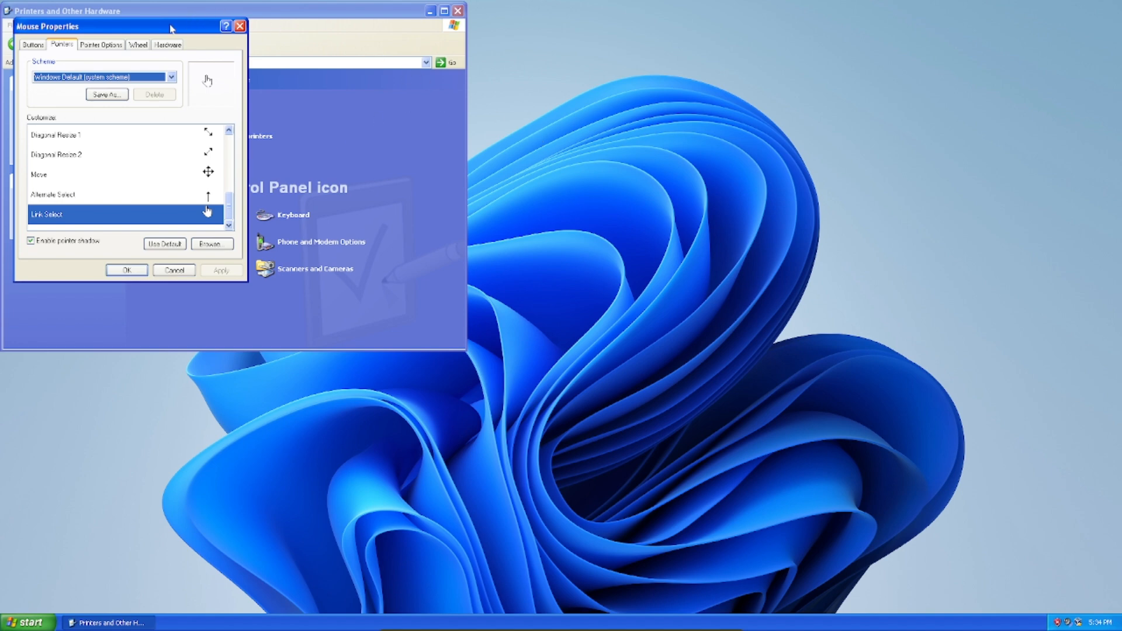
left_click_drag(172, 26, 603, 96)
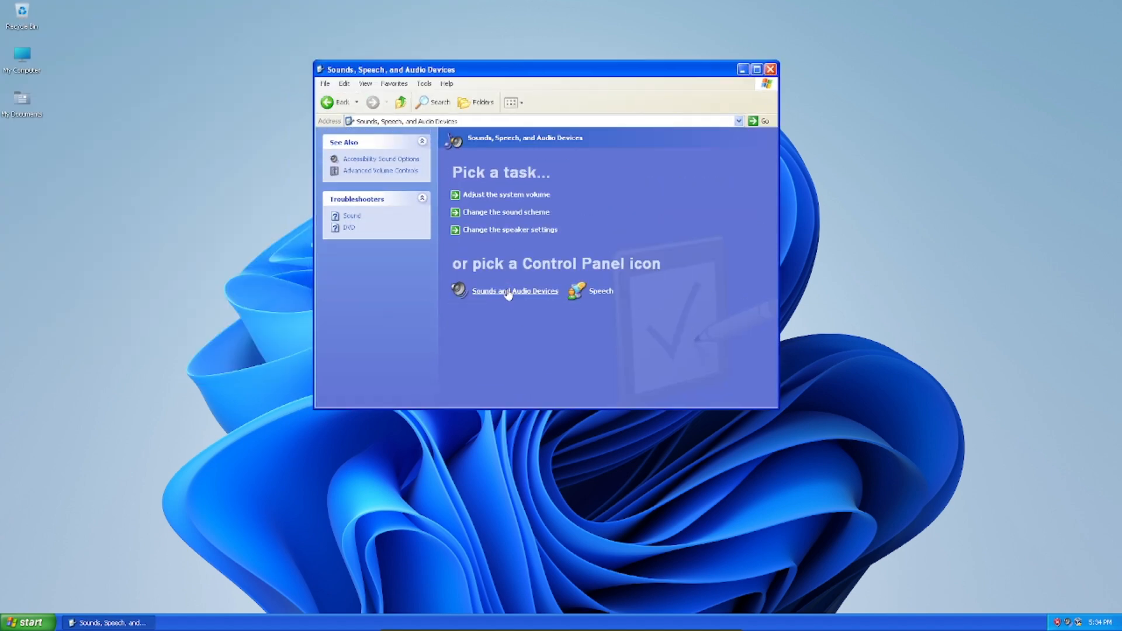
mouse_move(505, 211)
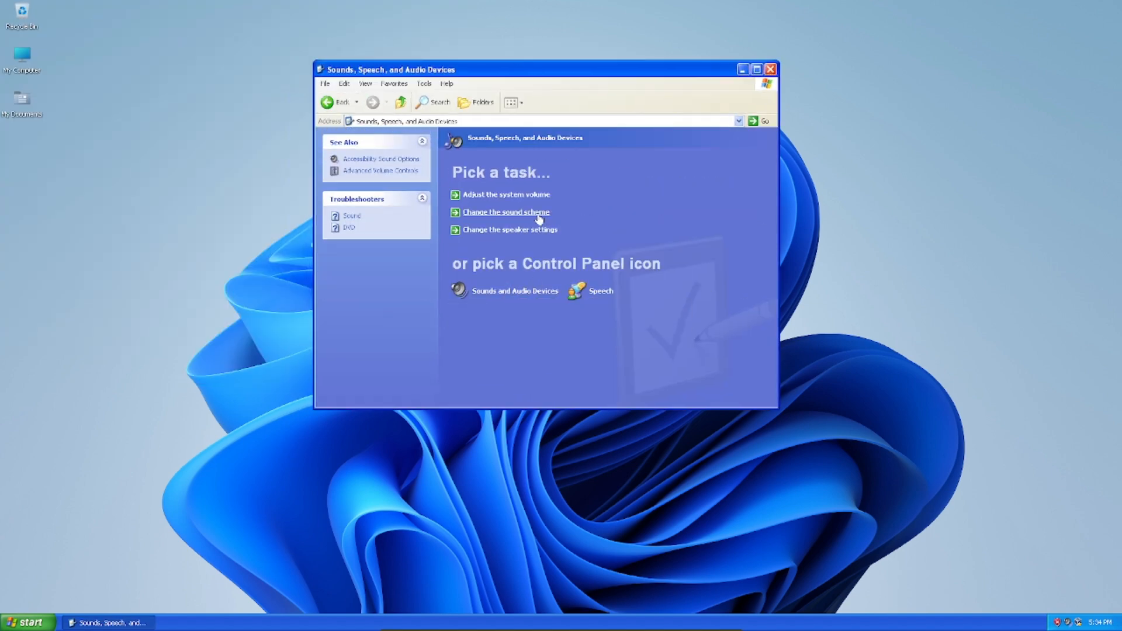
Assign the Windows 11 startup sound to the Start Windows event and confirm.
left_click(504, 212)
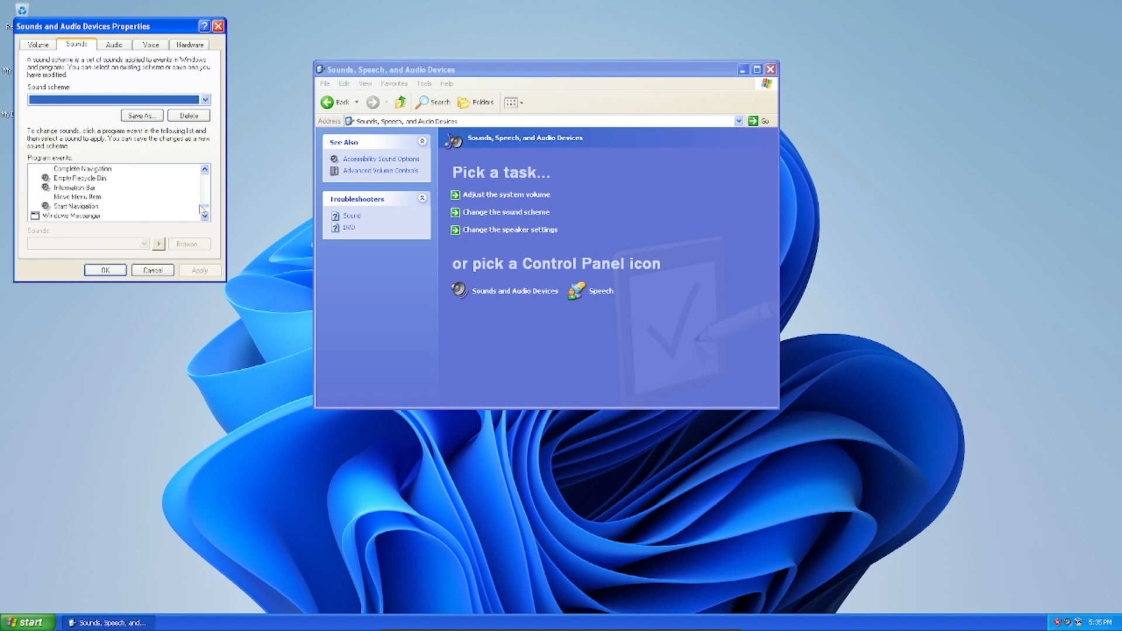
left_click(71, 168)
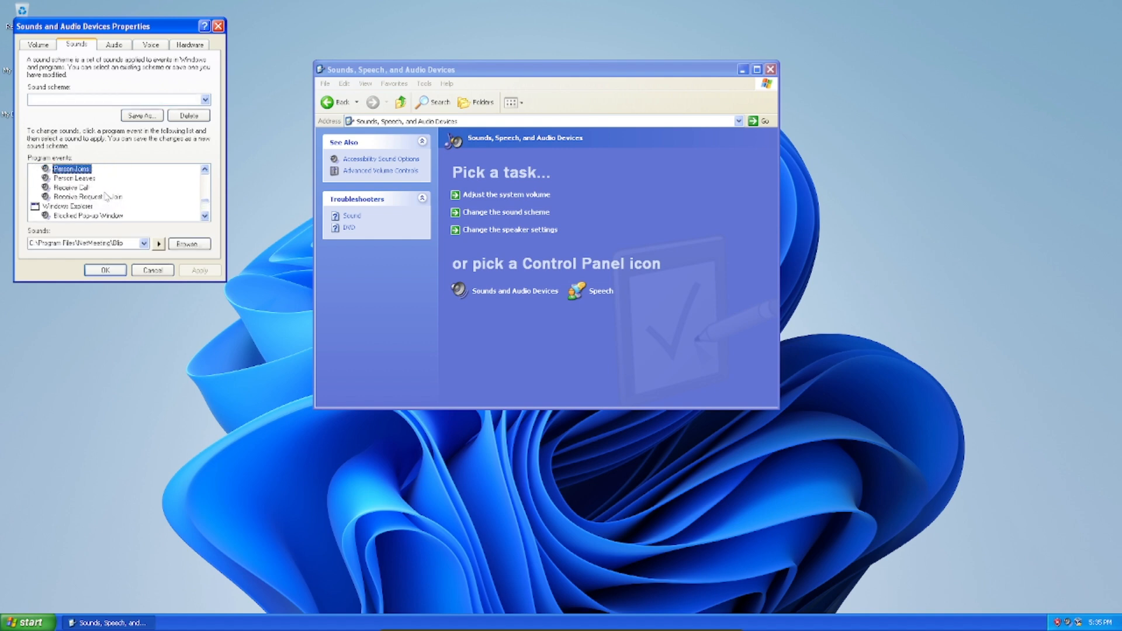
scroll("down", 3)
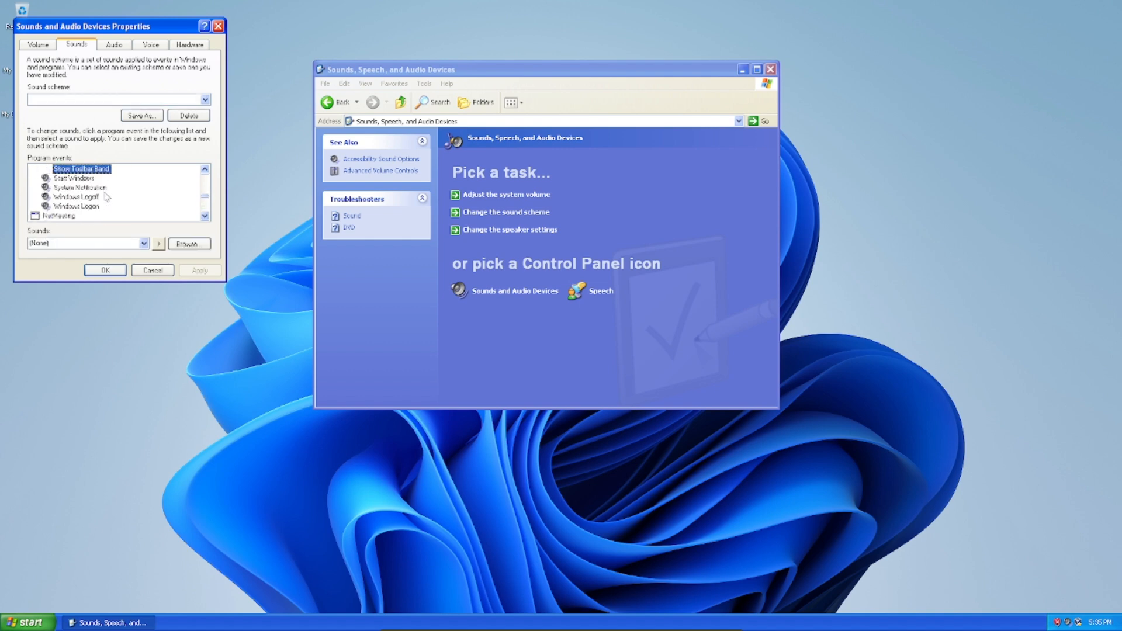
left_click(73, 178)
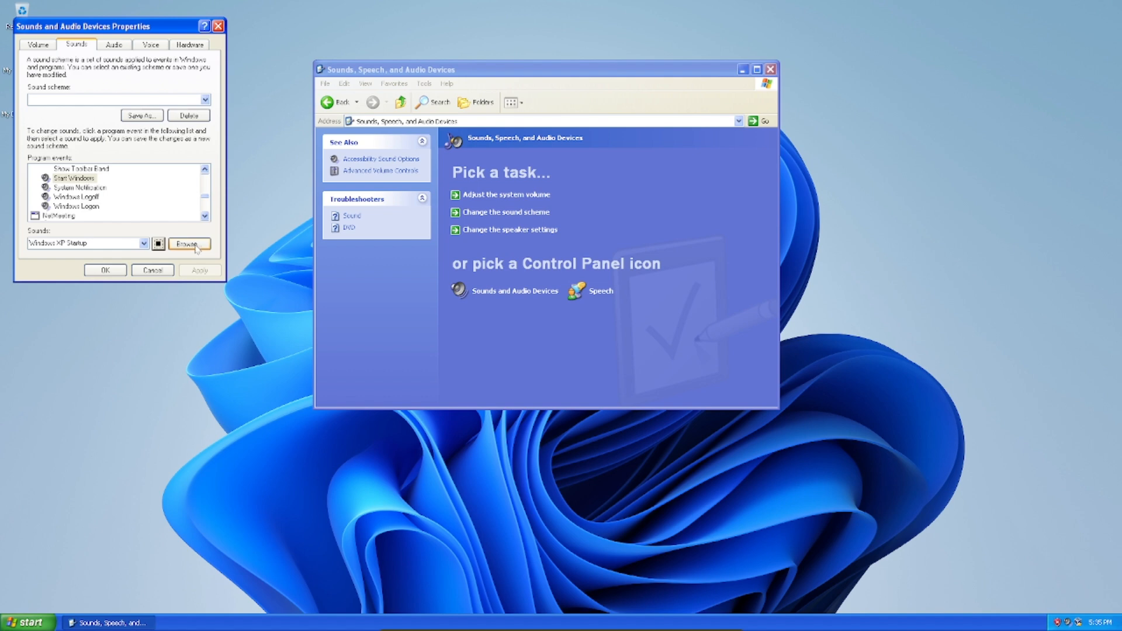
left_click(189, 243)
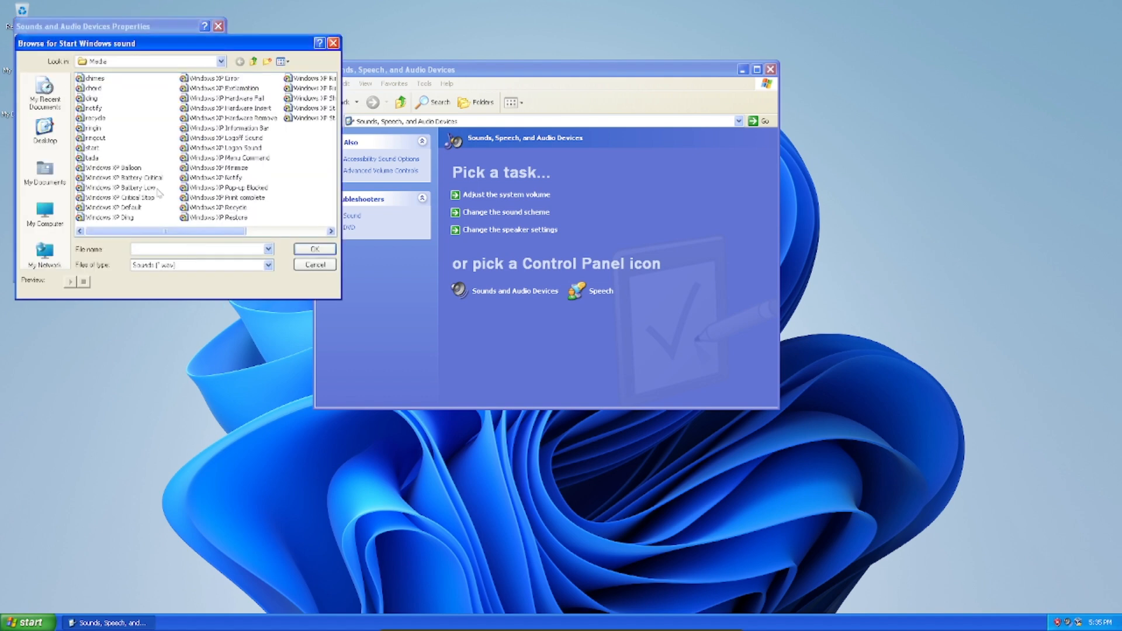
left_click(45, 175)
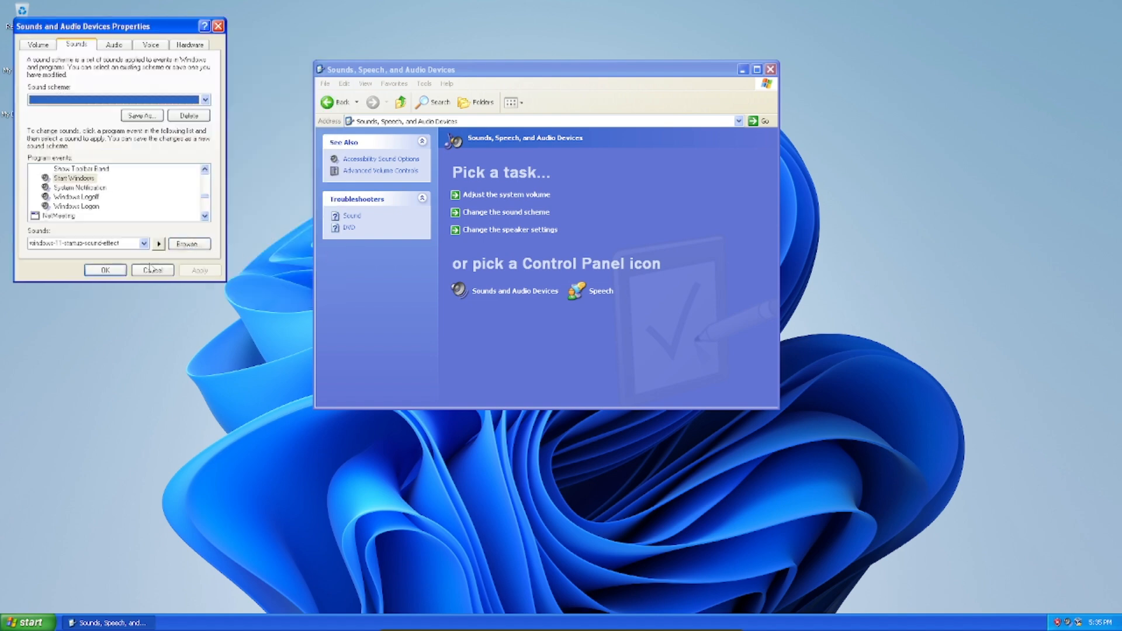
left_click(152, 270)
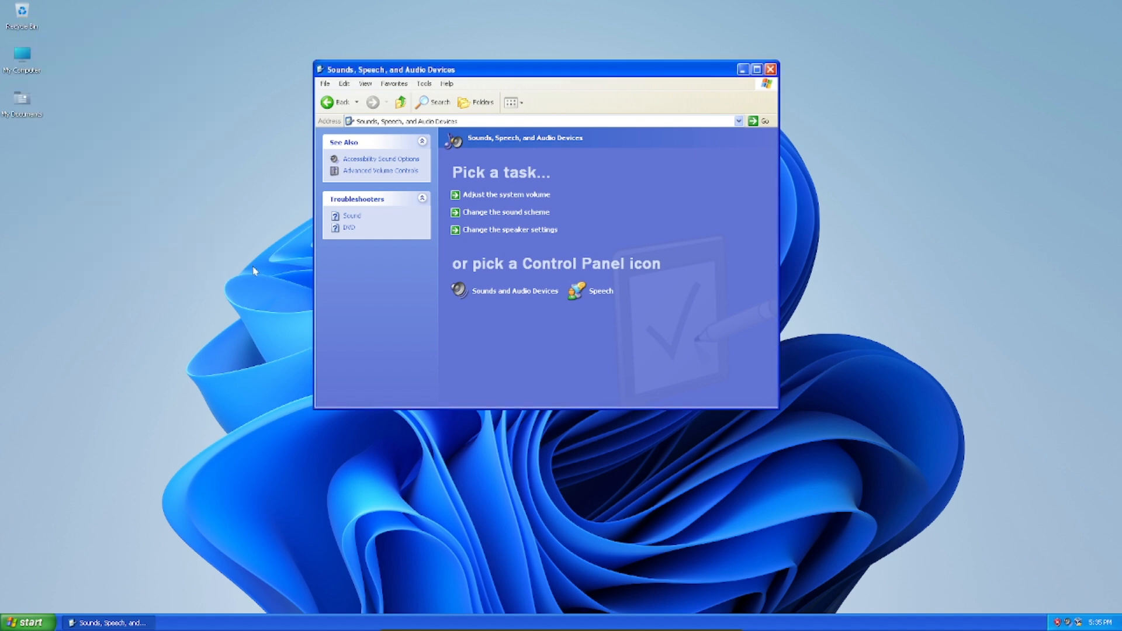
Apply the Silver colour scheme, choose the classic window style, and open Advanced appearance.
left_click(771, 69)
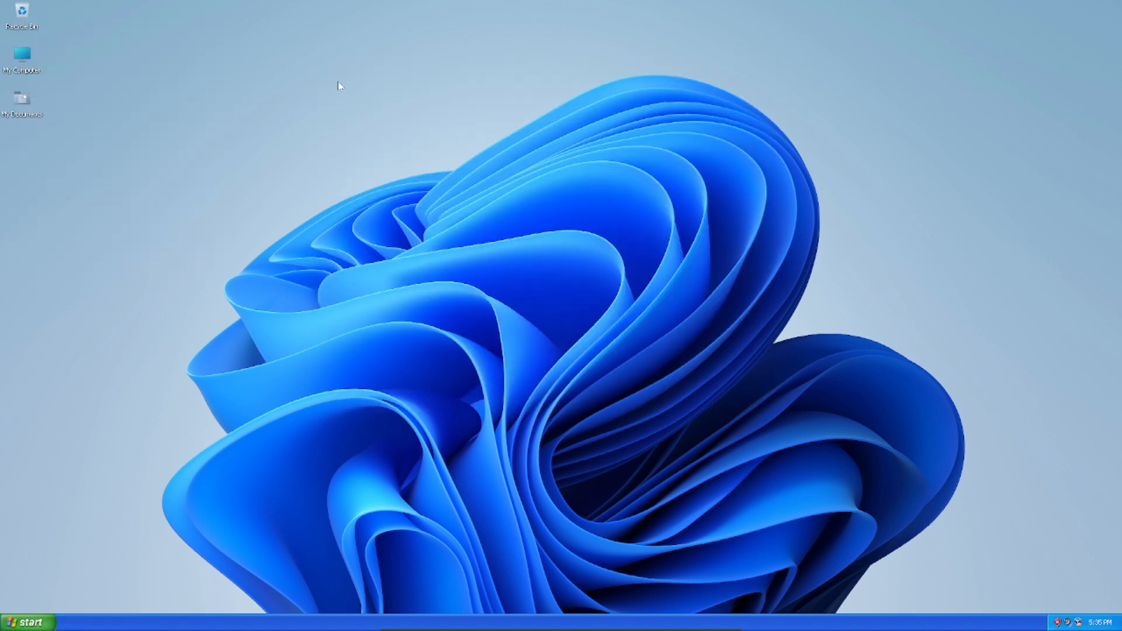
left_click(23, 620)
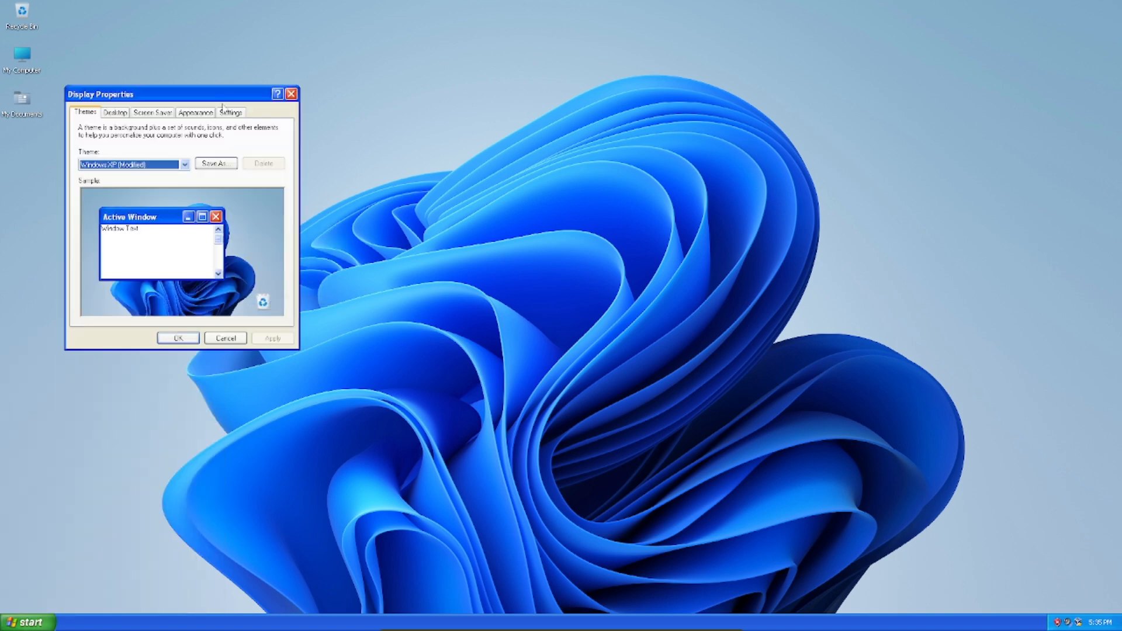
left_click(195, 112)
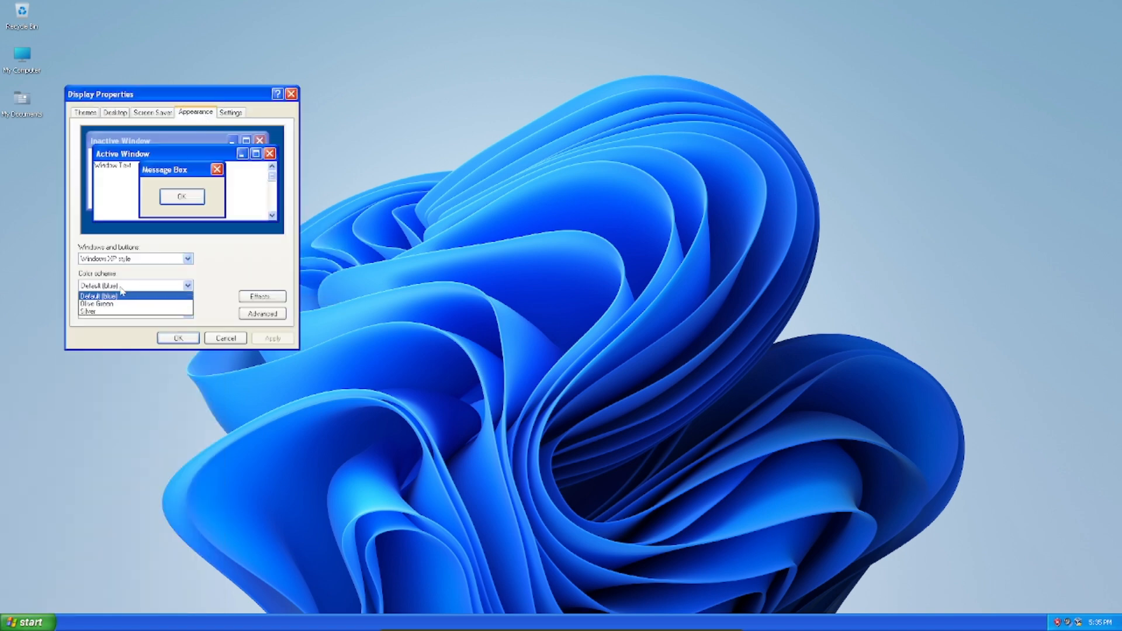
left_click(95, 302)
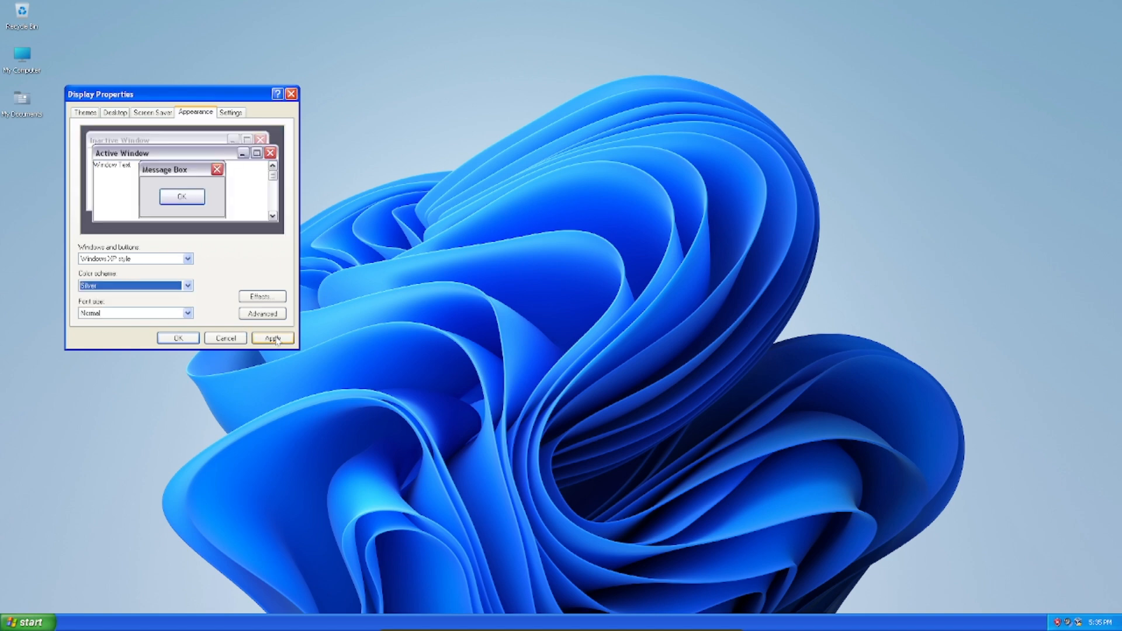
left_click(272, 338)
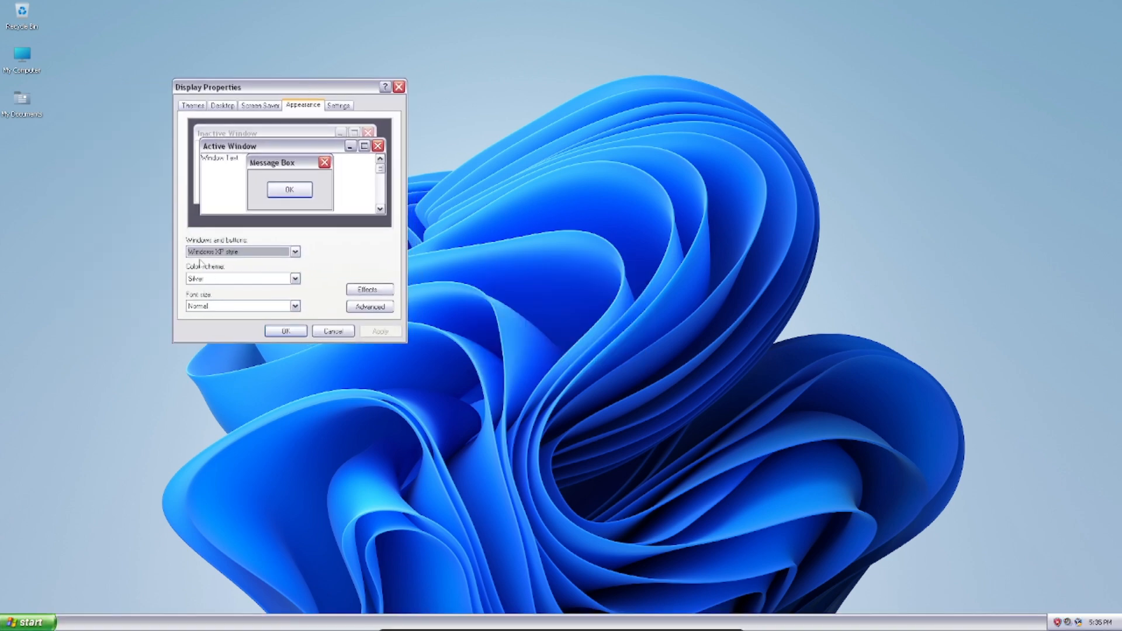
left_click(293, 251)
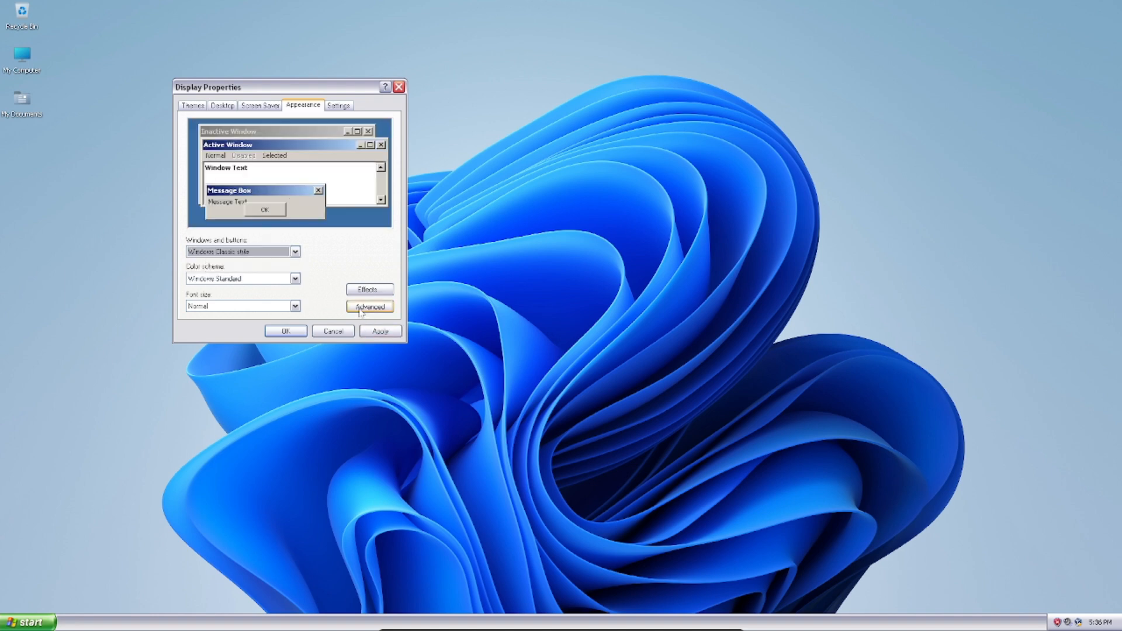
left_click(369, 306)
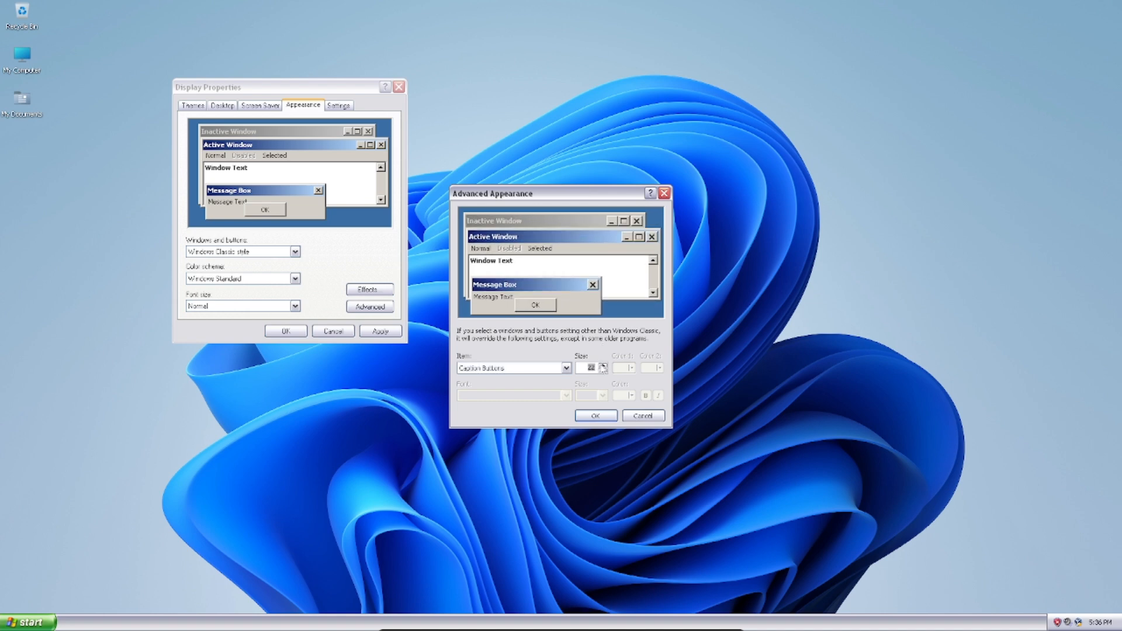
Set 3D Objects Color 1 to RGB 234,234,234 and apply it.
left_click(566, 367)
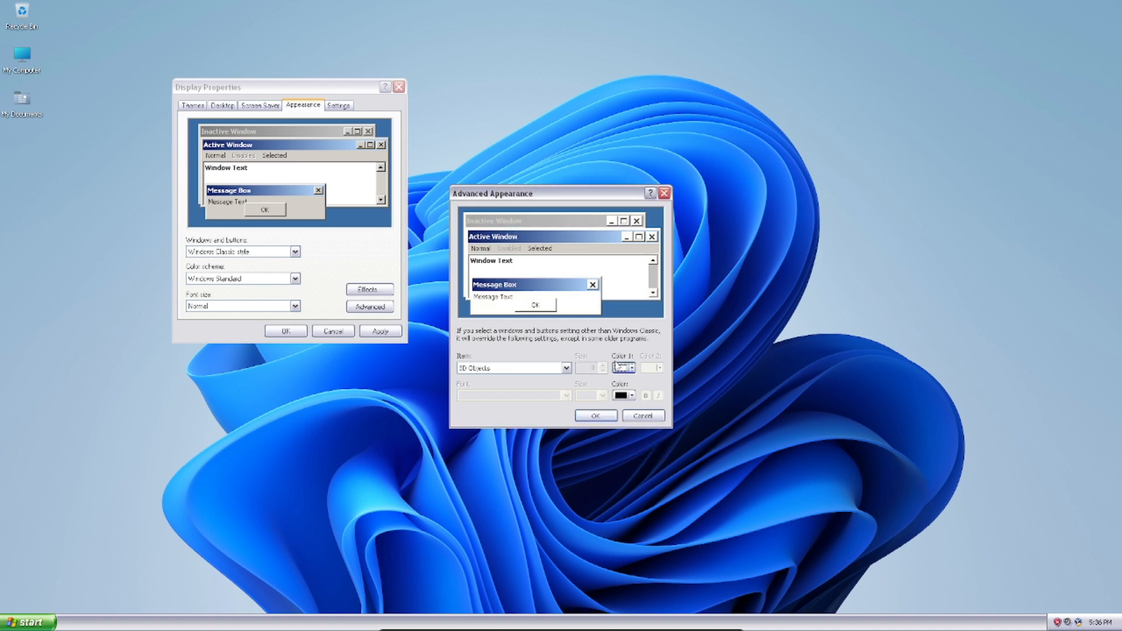
left_click(631, 367)
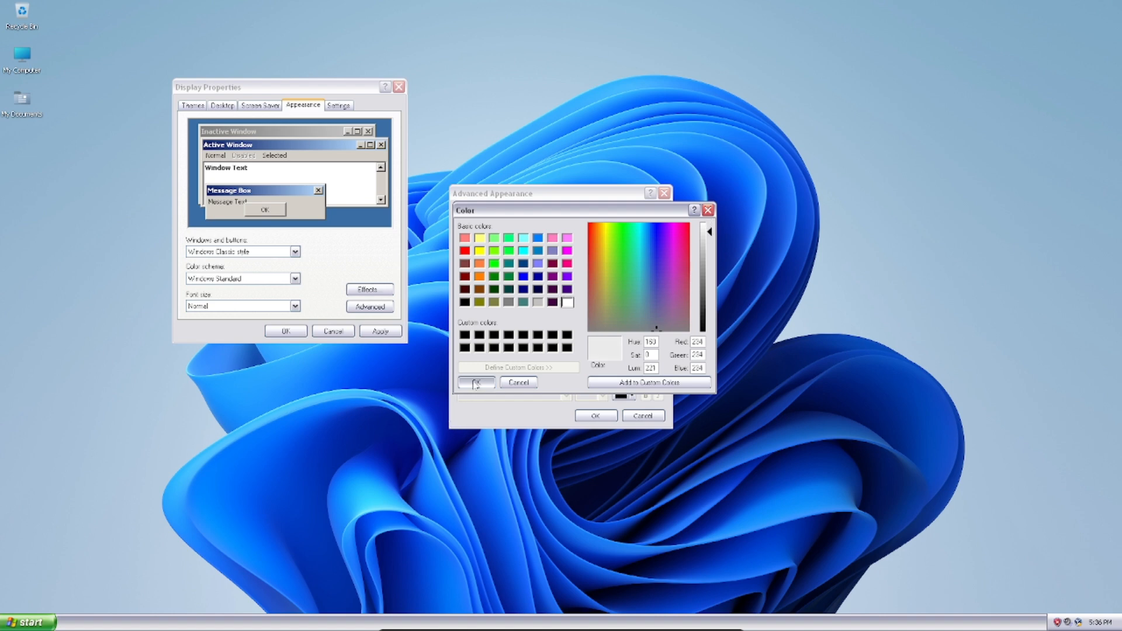
left_click(475, 381)
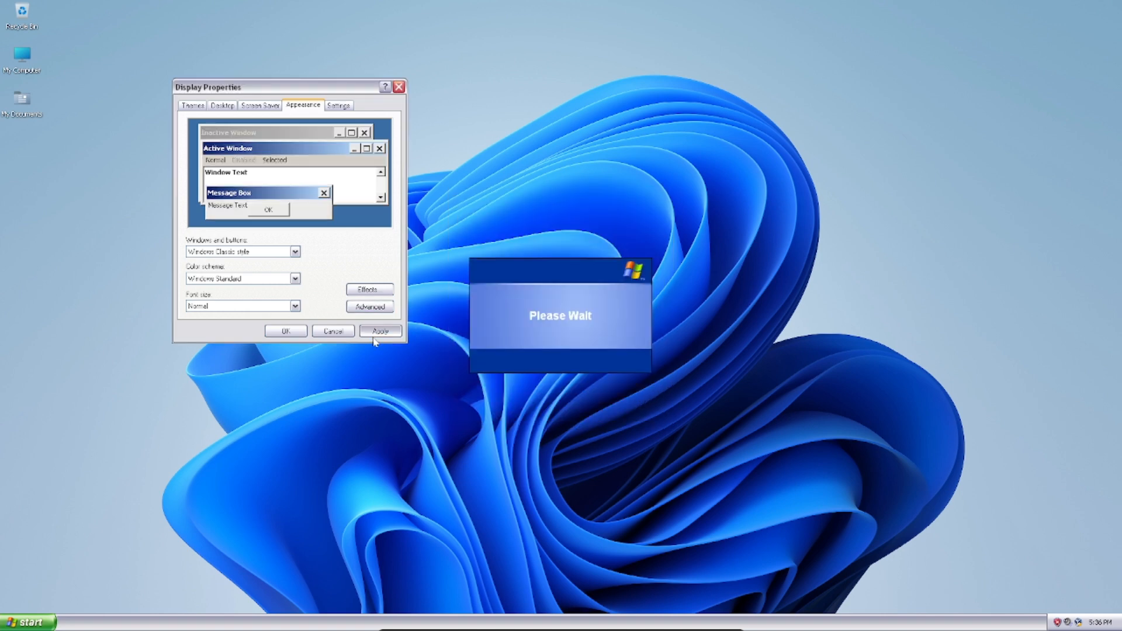
left_click(380, 331)
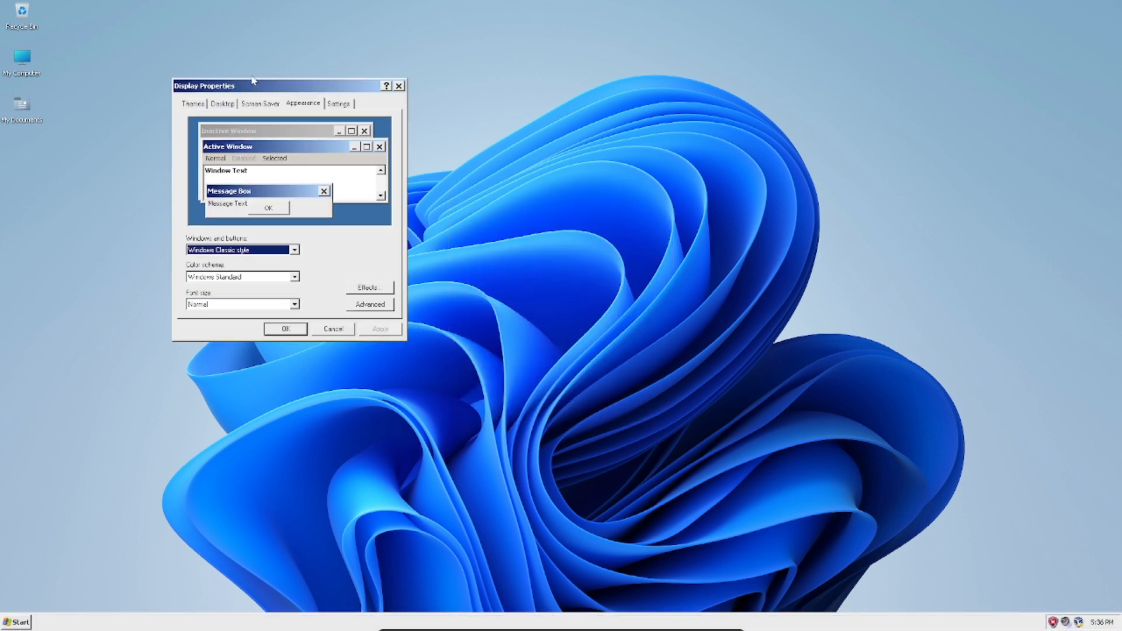
Set the active title bar gradient colours to light tones.
left_click_drag(205, 85, 369, 89)
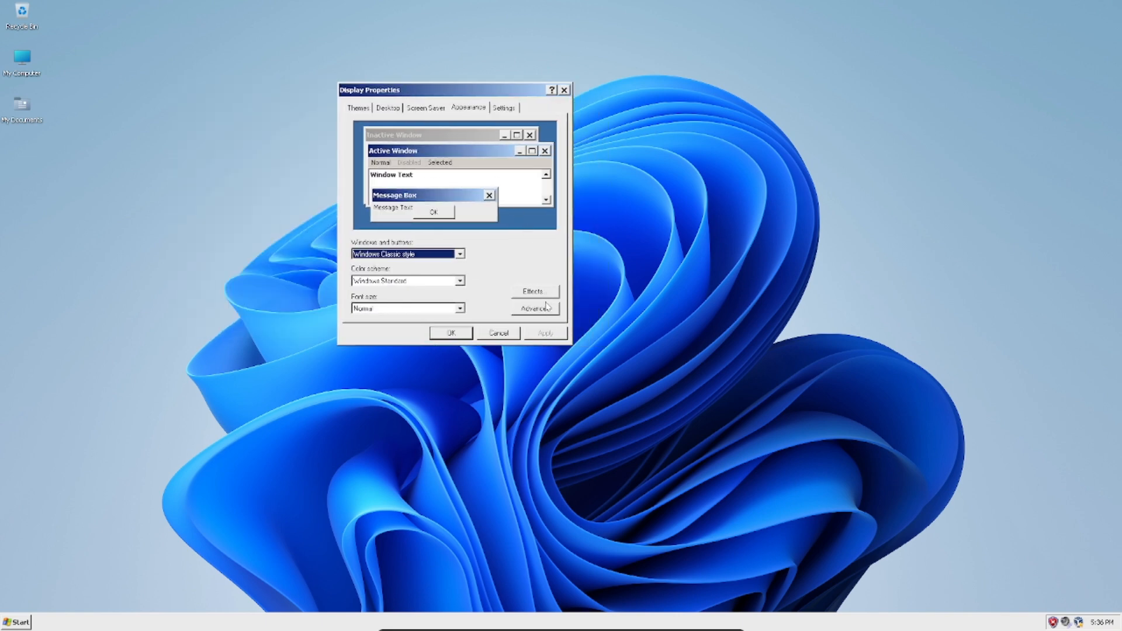
left_click(534, 308)
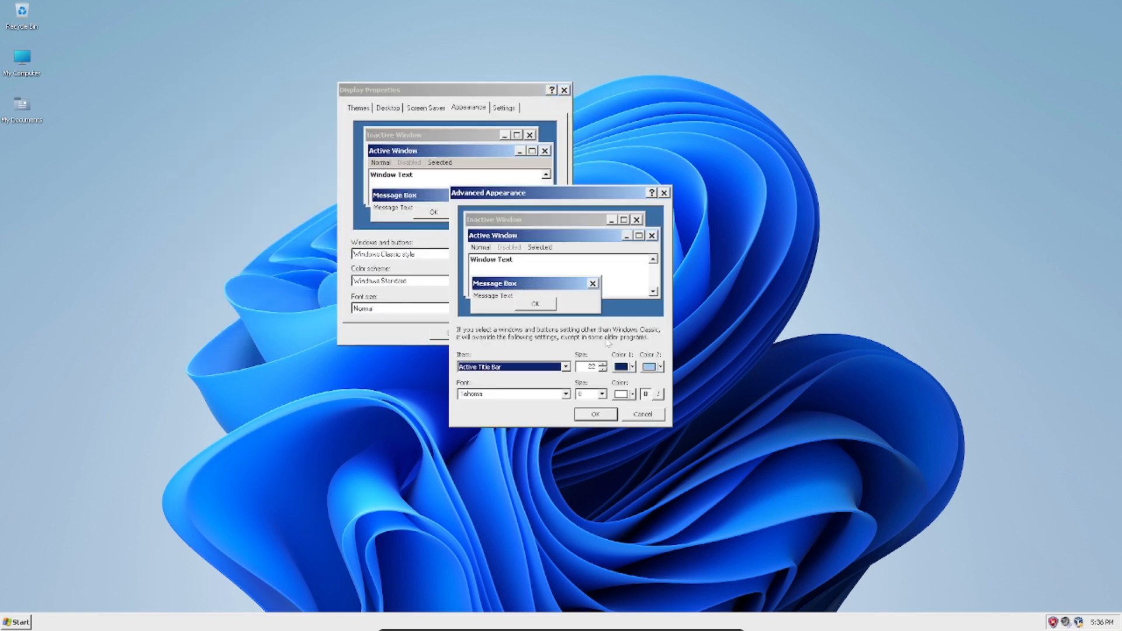
left_click(660, 366)
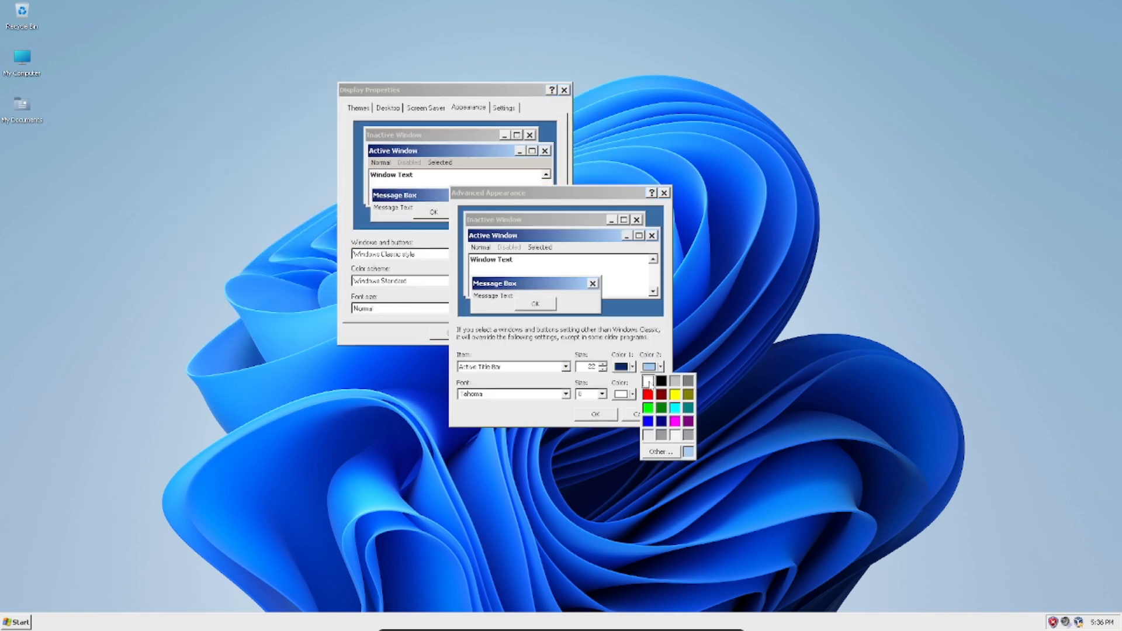
left_click(647, 379)
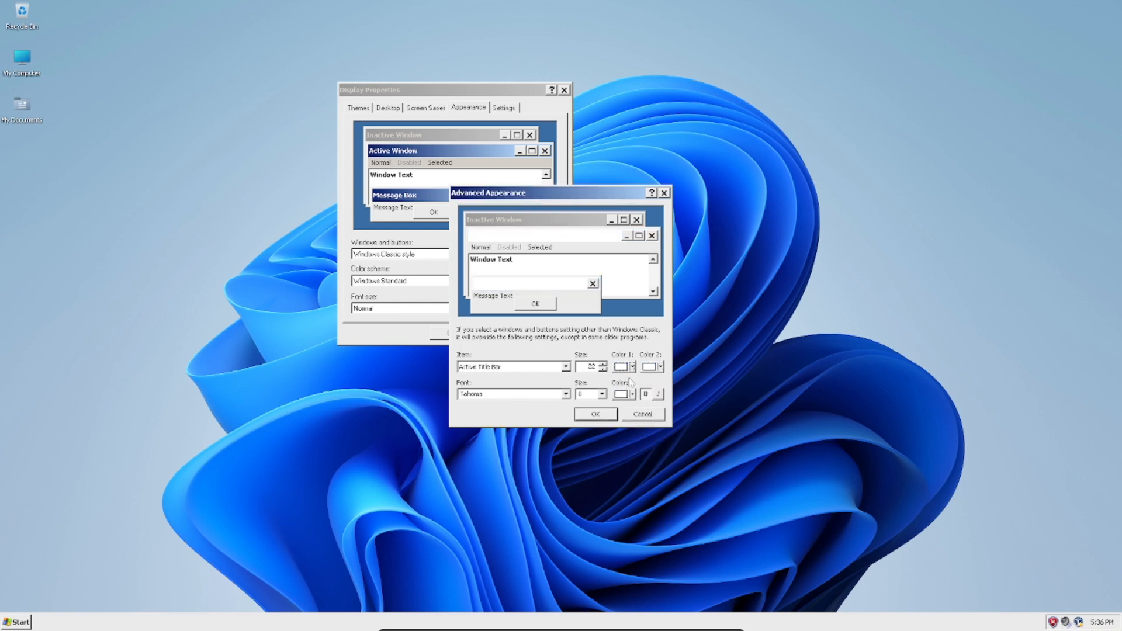
left_click(622, 367)
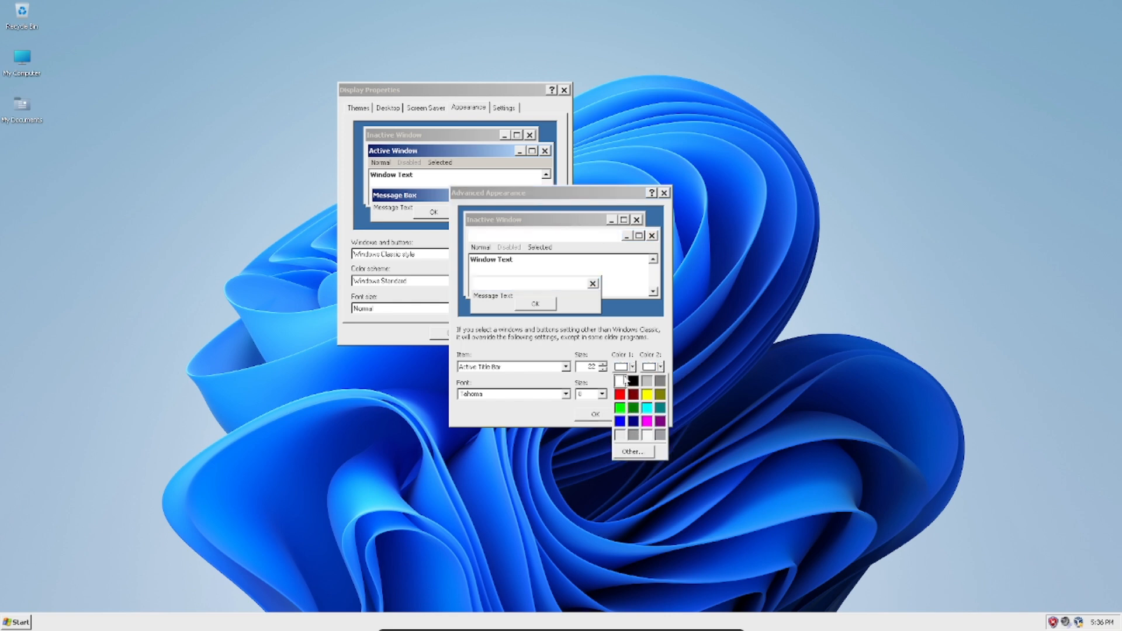
left_click(620, 380)
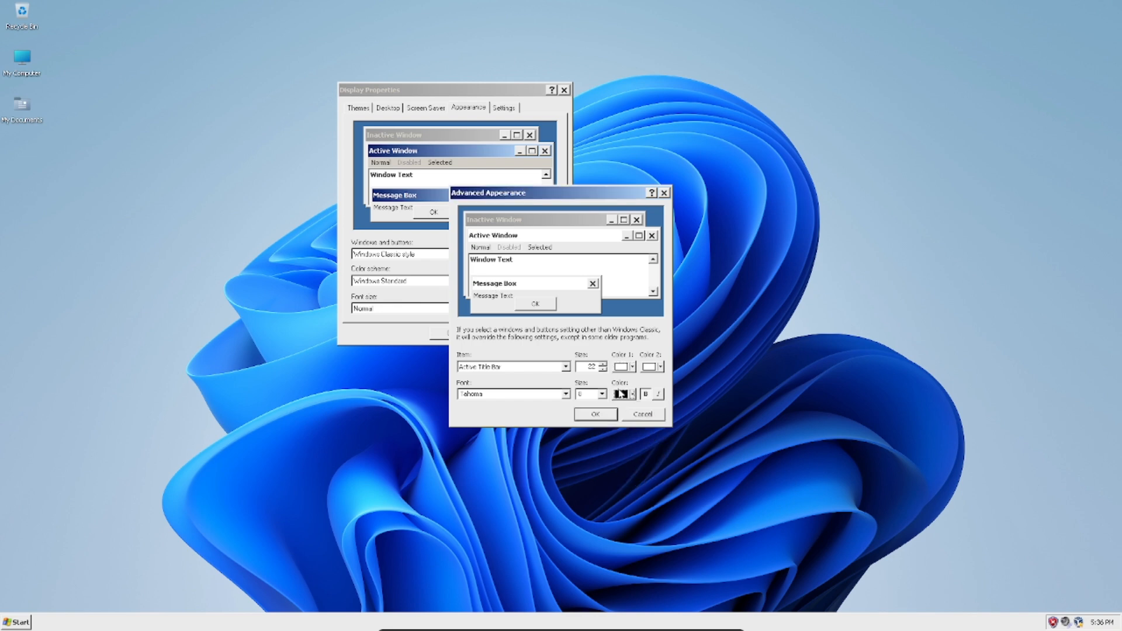
Set the inactive title bar colour to light grey.
left_click(566, 367)
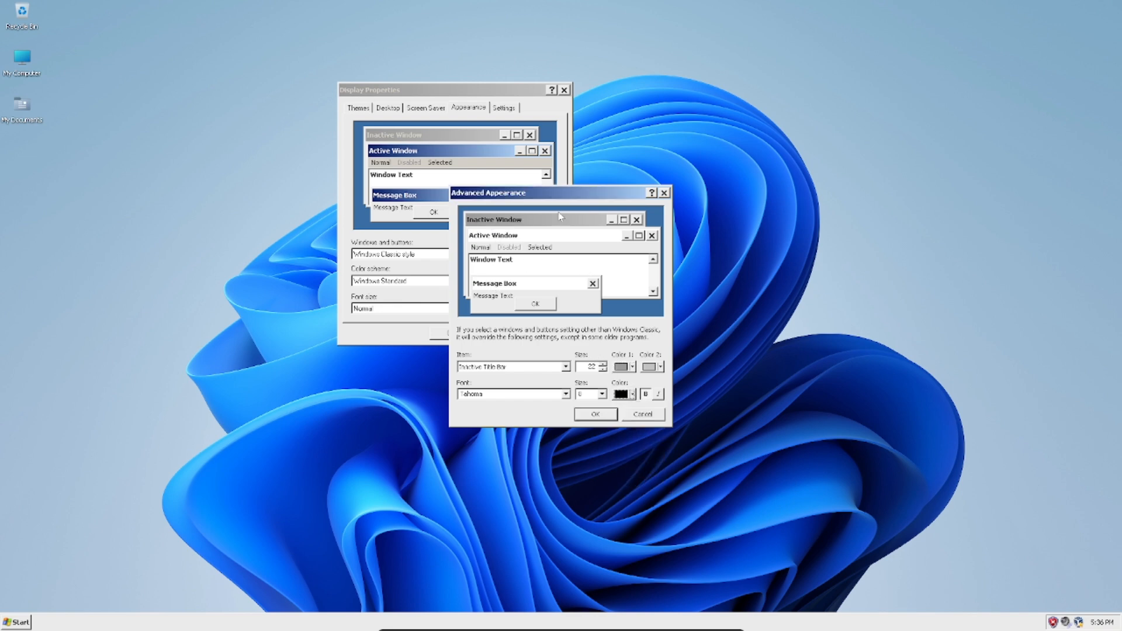
left_click(622, 366)
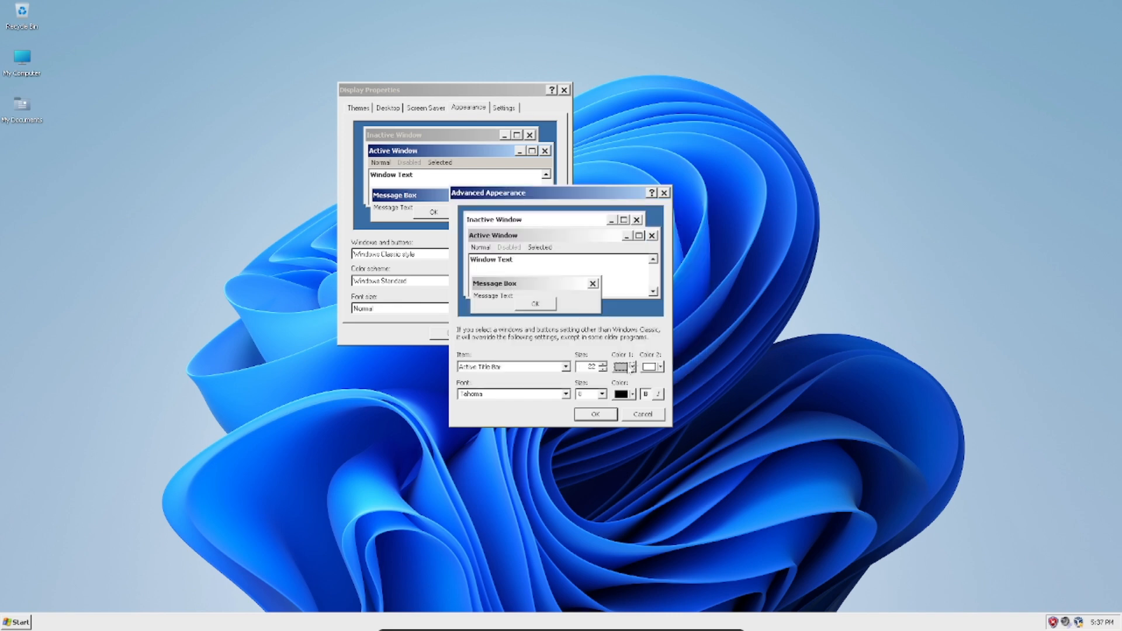
left_click(619, 366)
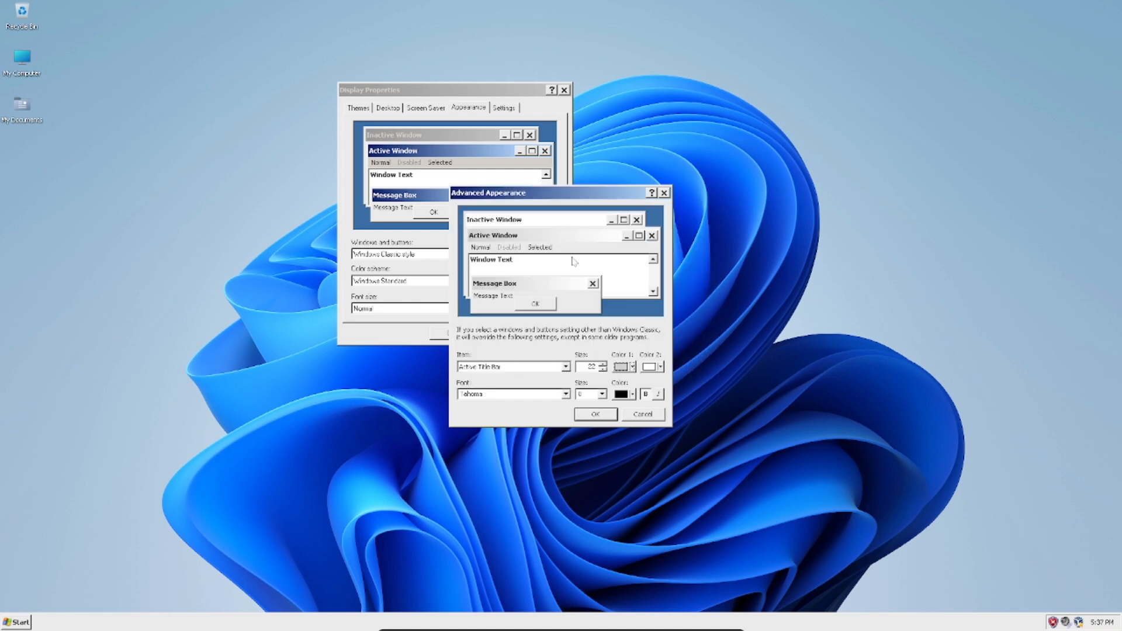
mouse_move(621, 326)
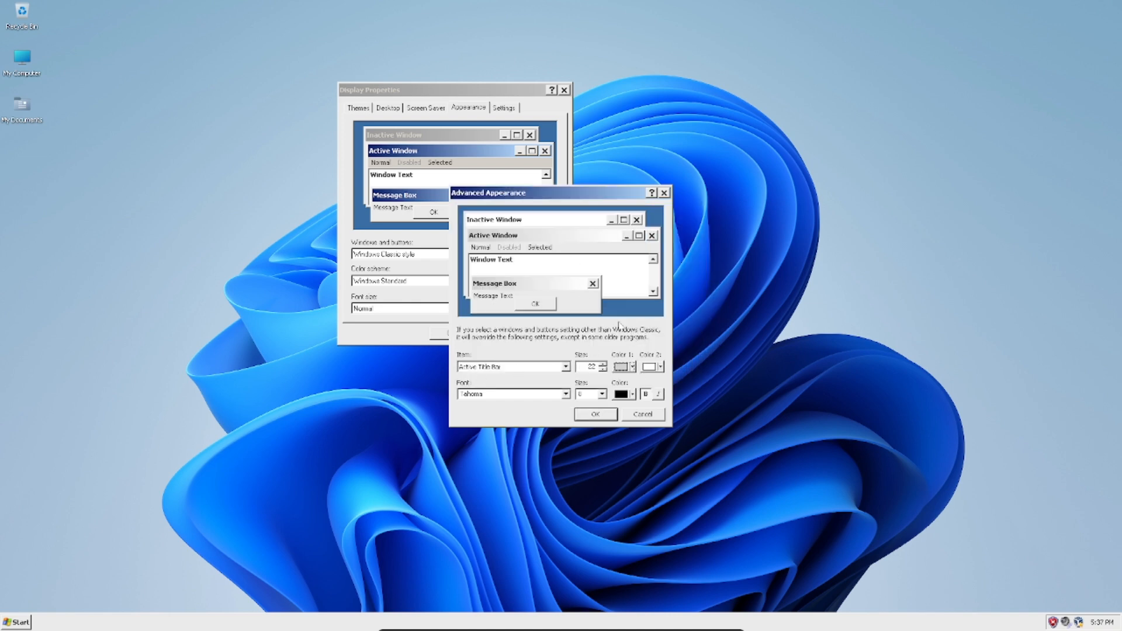
left_click(632, 366)
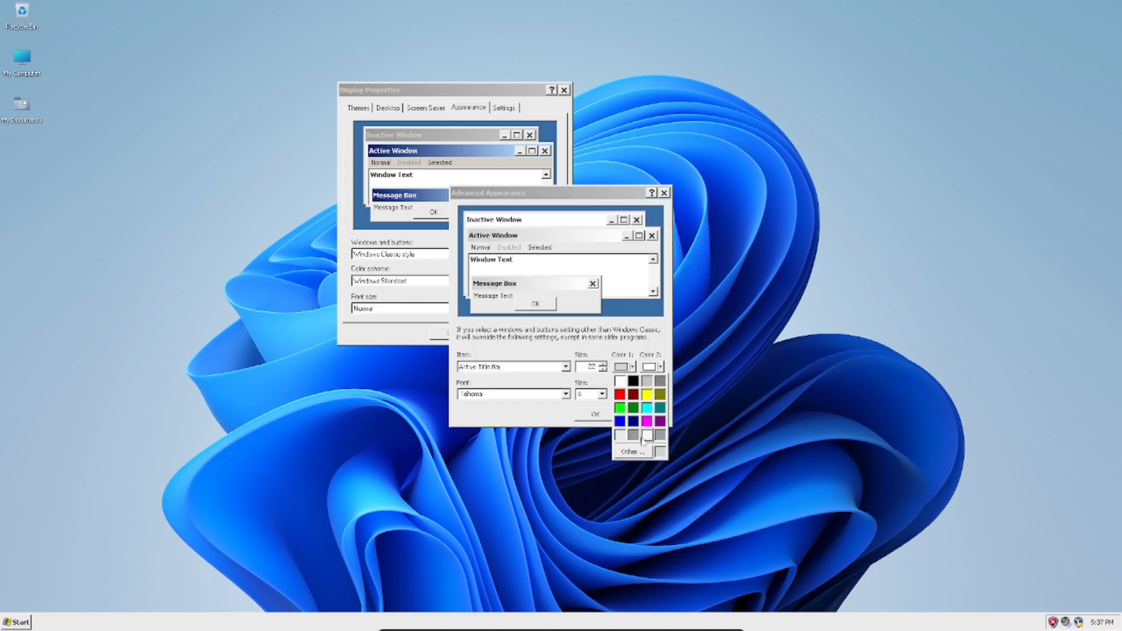
left_click(631, 451)
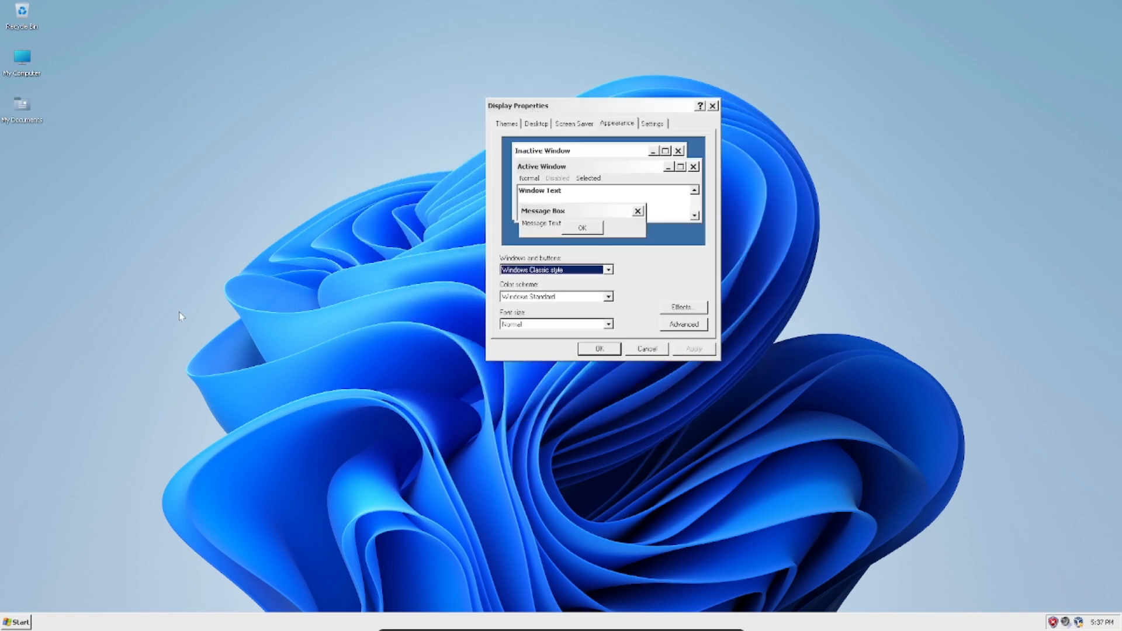
Briefly open and close My Computer's System Properties, then restart Windows.
left_click(14, 621)
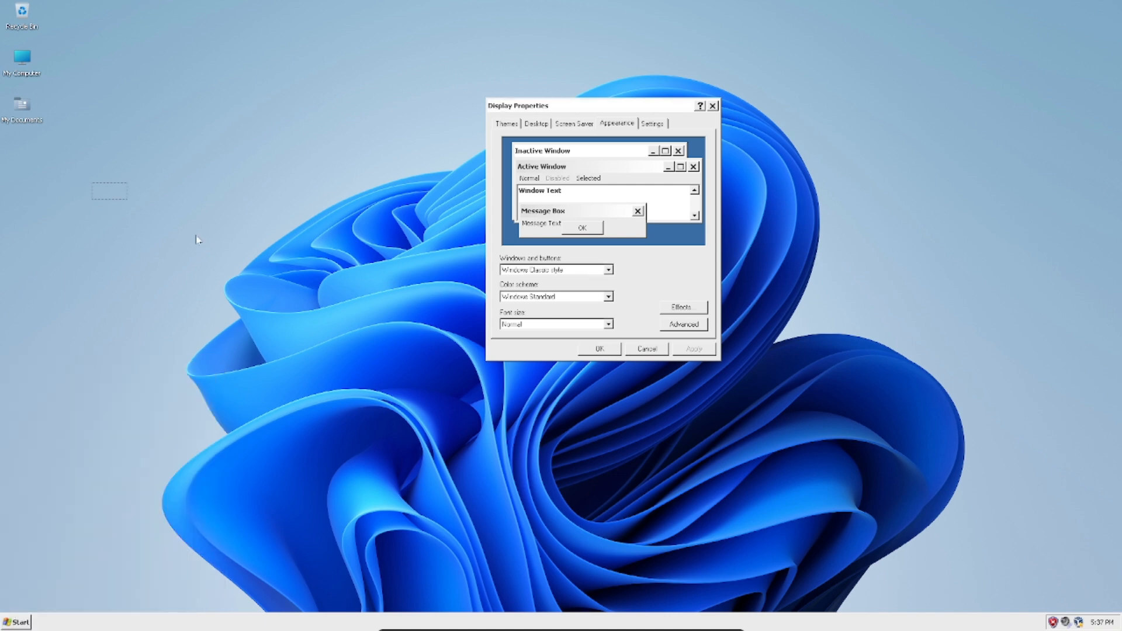
right_click(22, 59)
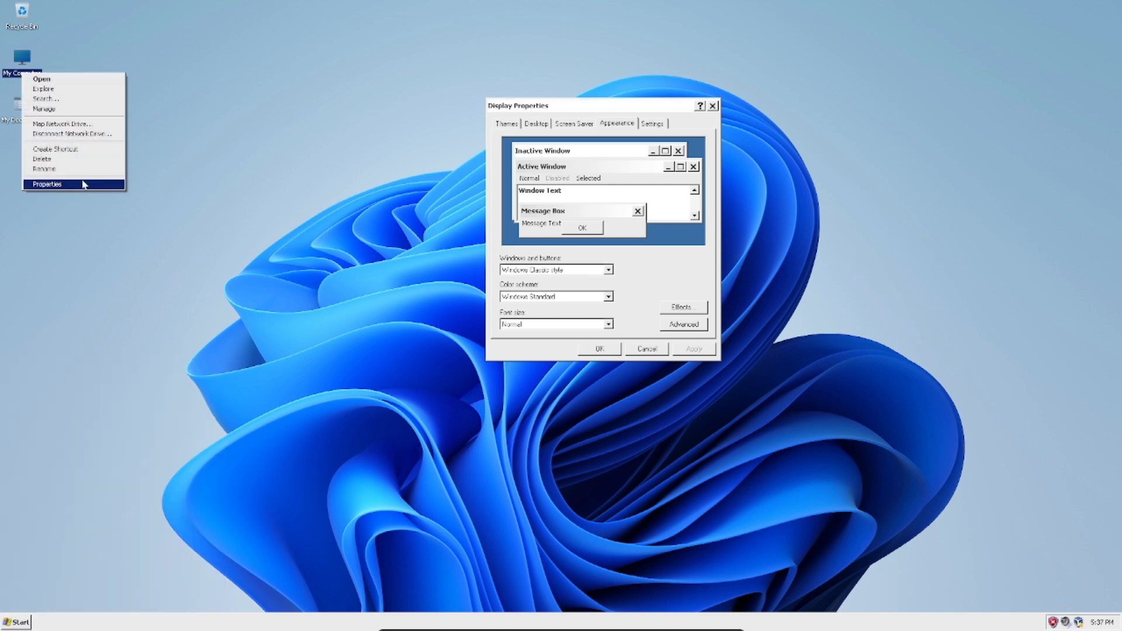
left_click(45, 184)
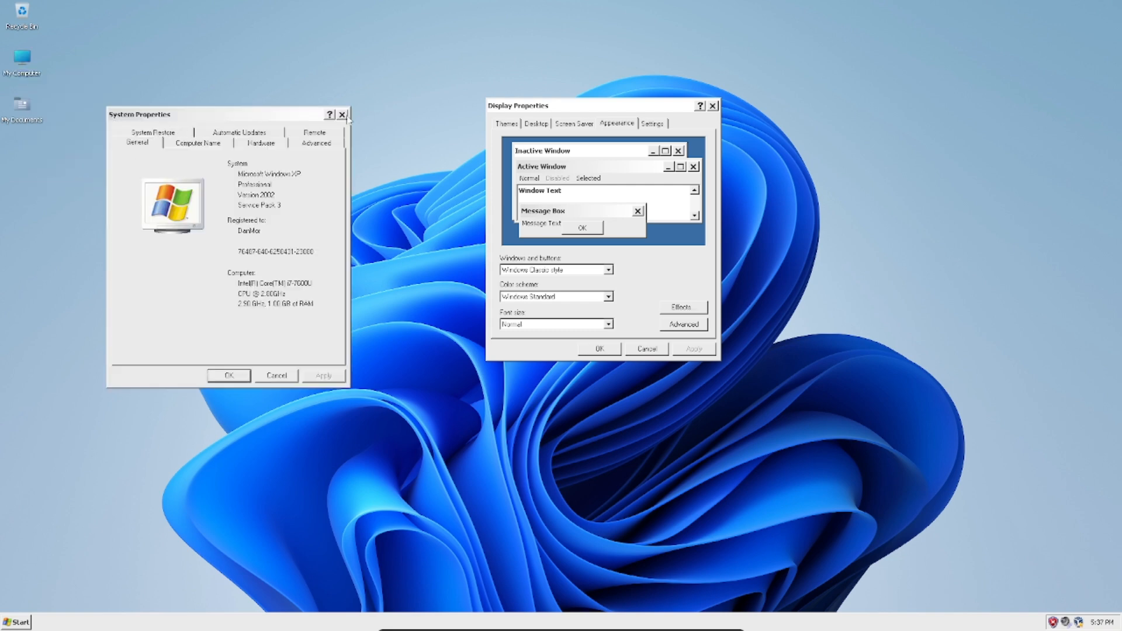
left_click(342, 115)
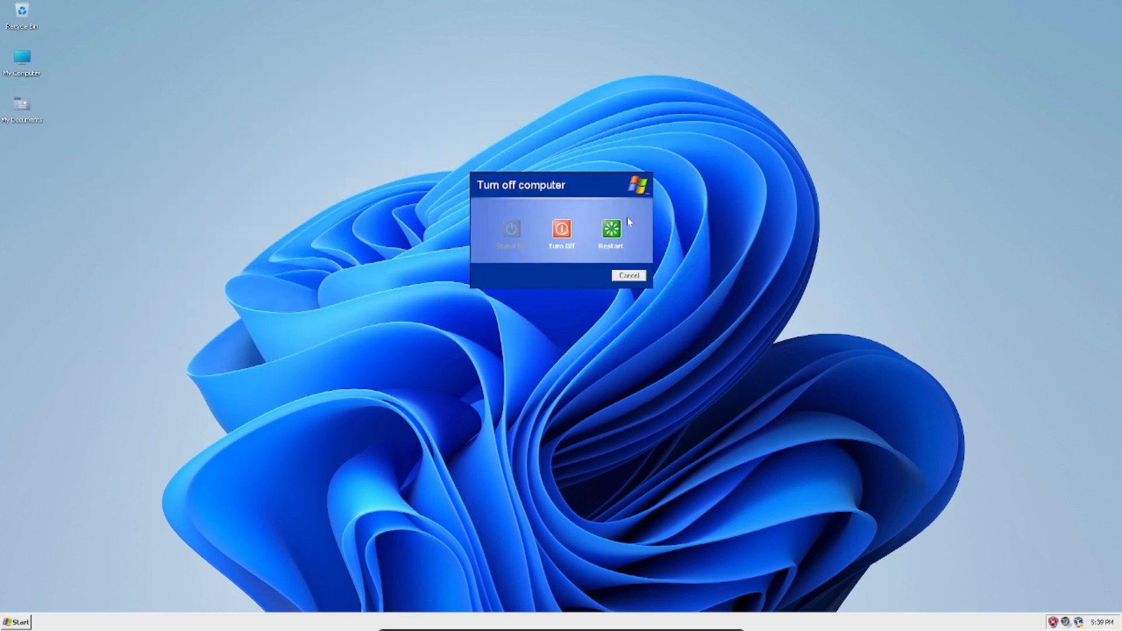
left_click(561, 230)
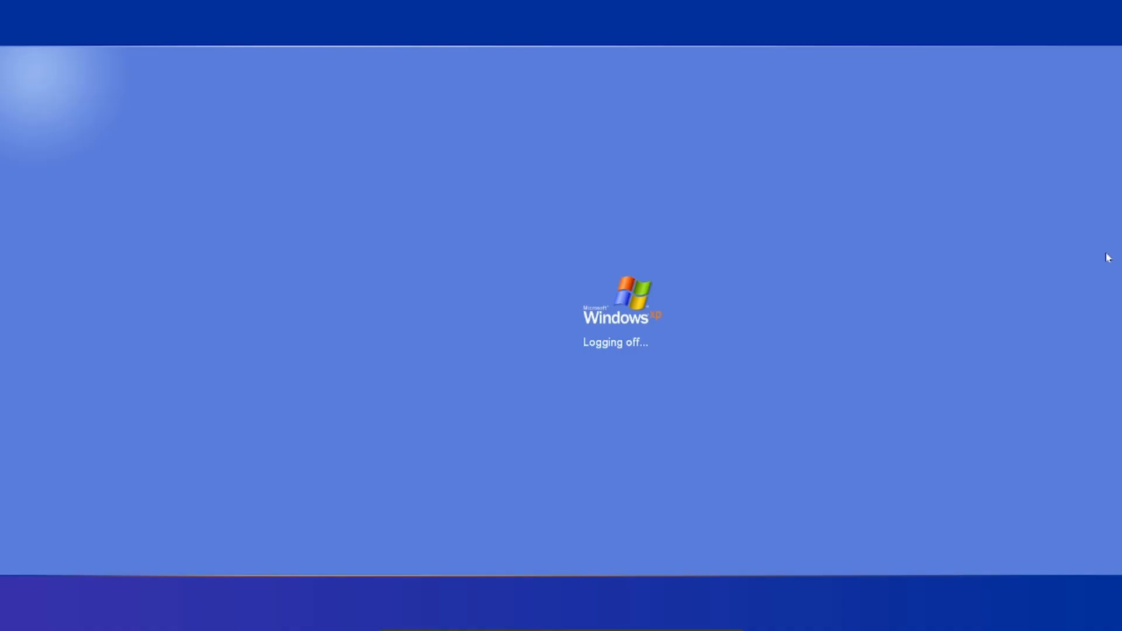
mouse_move(1119, 243)
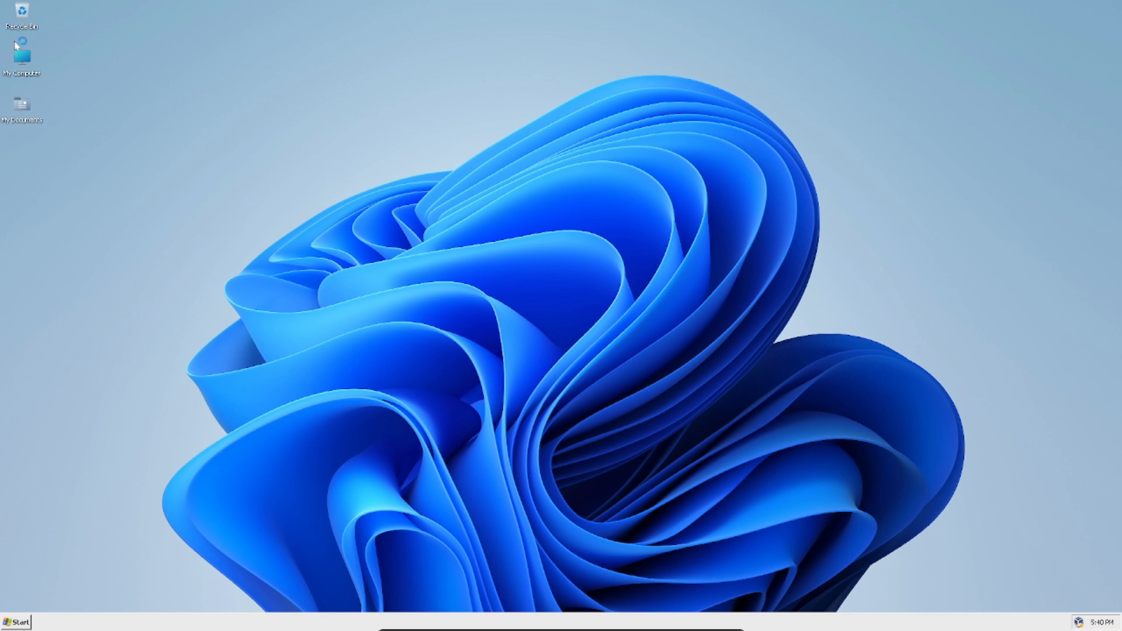
Open and close Recycle Bin, dismiss the security balloon, and close the Run dialog unused.
double_click(22, 18)
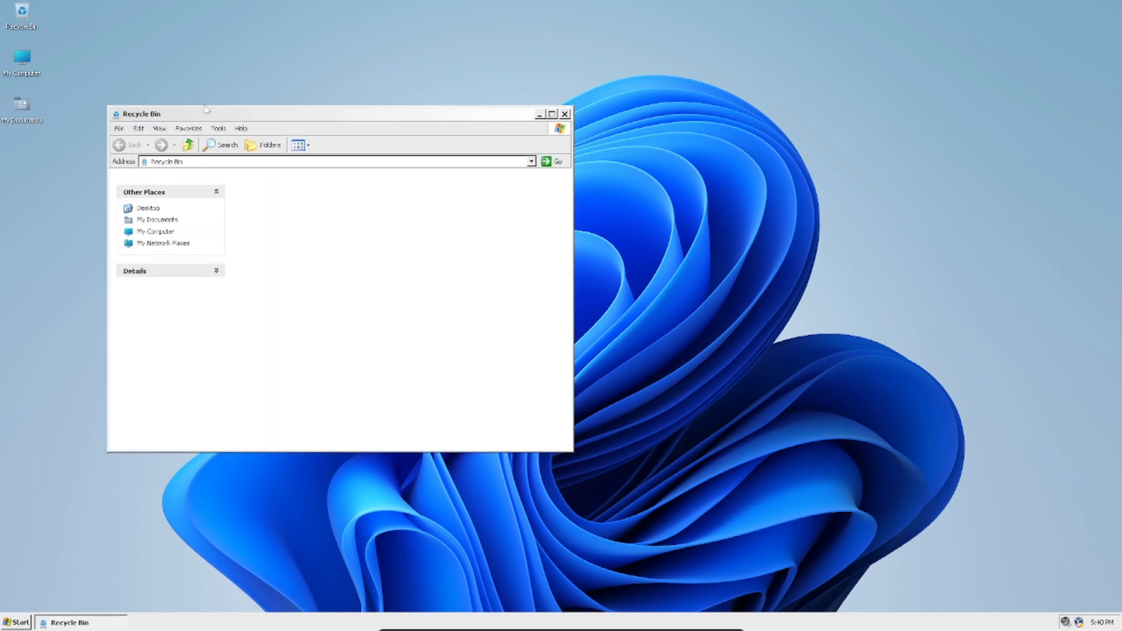
left_click(564, 114)
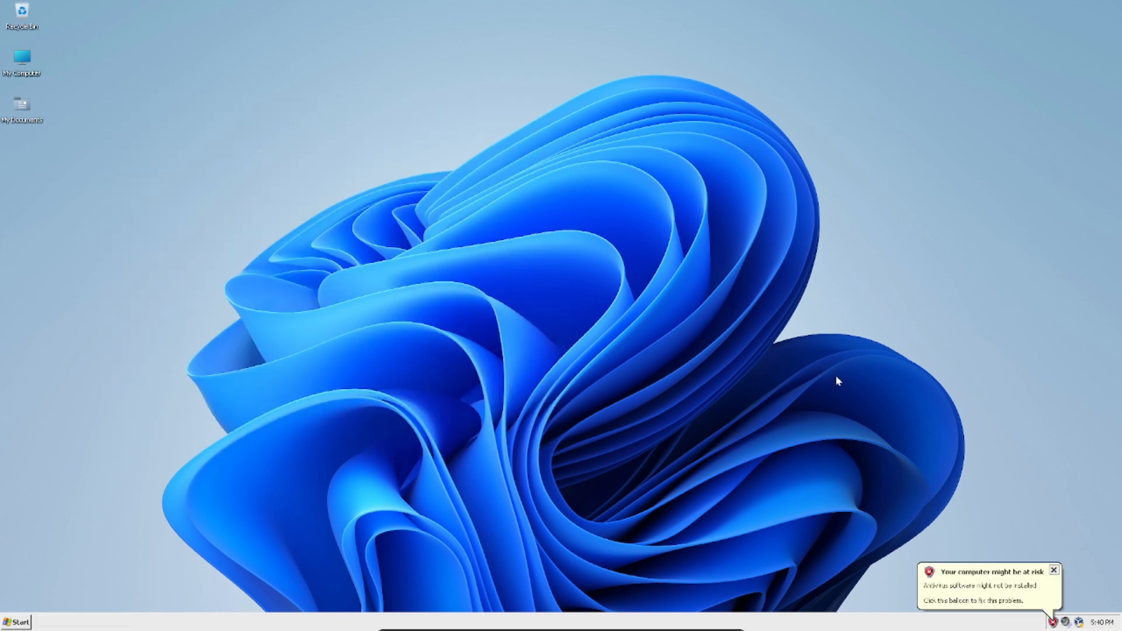
left_click(1053, 570)
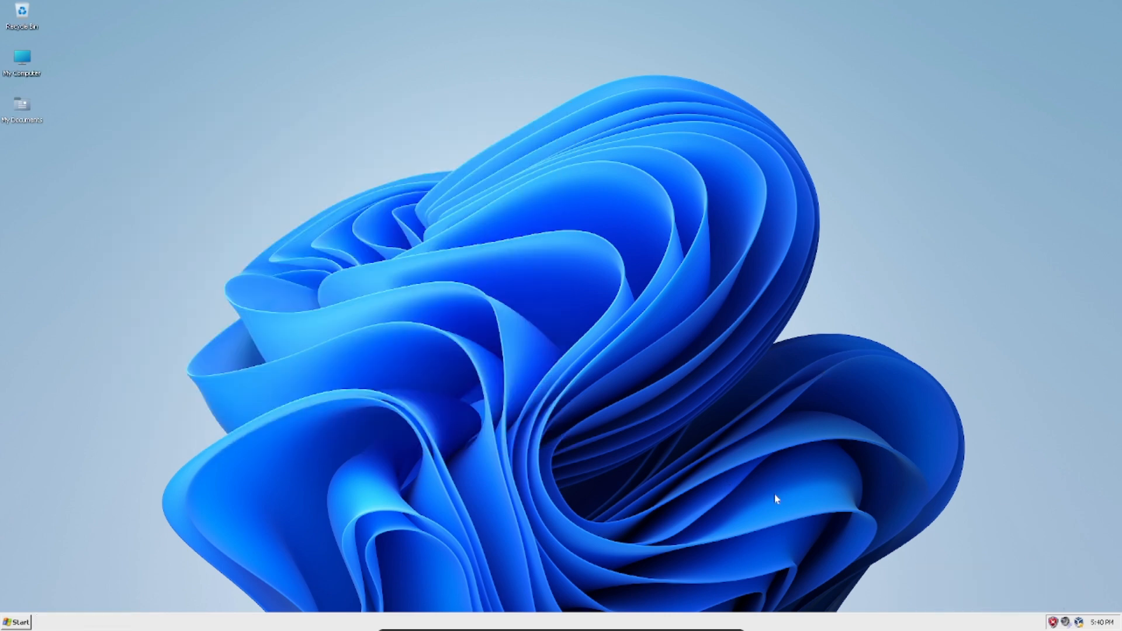
mouse_move(928, 532)
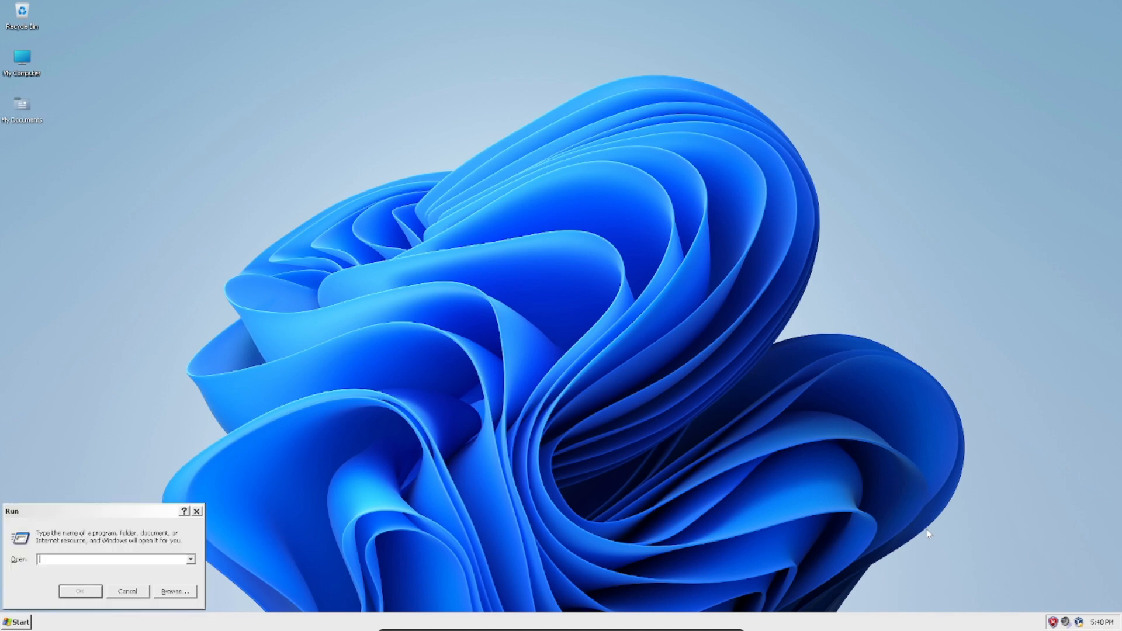
mouse_move(598, 557)
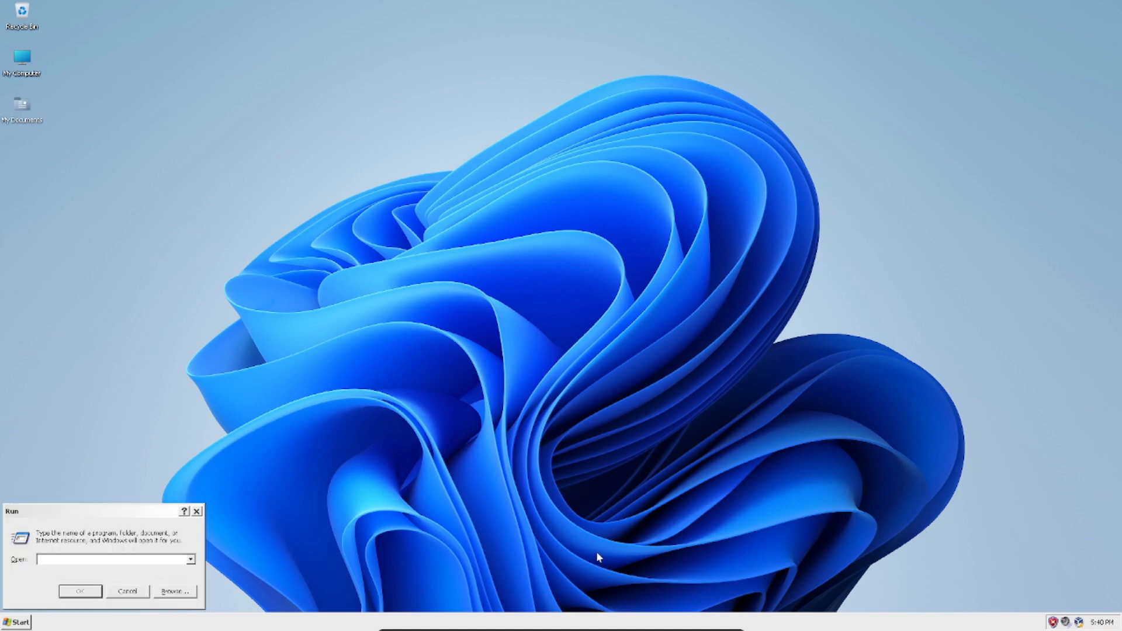
left_click(127, 591)
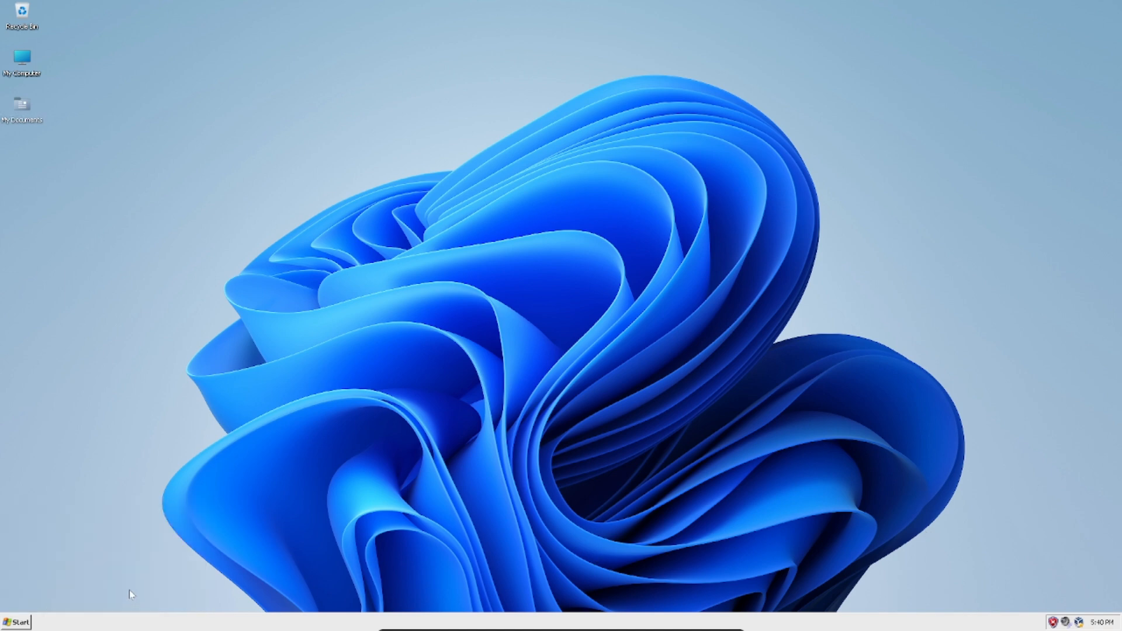
mouse_move(269, 319)
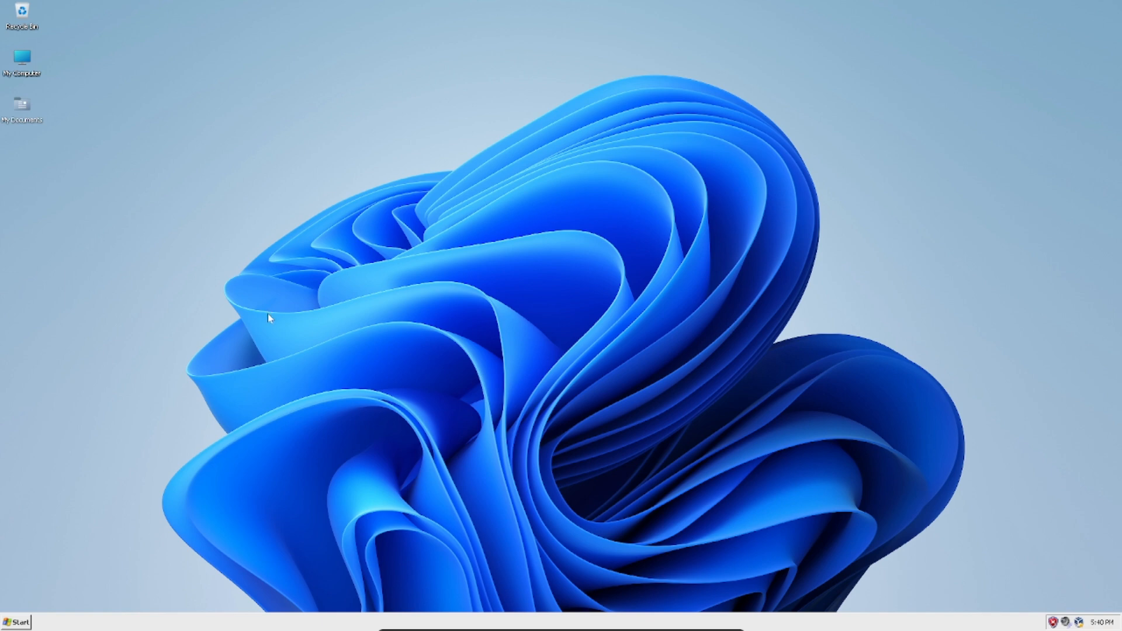